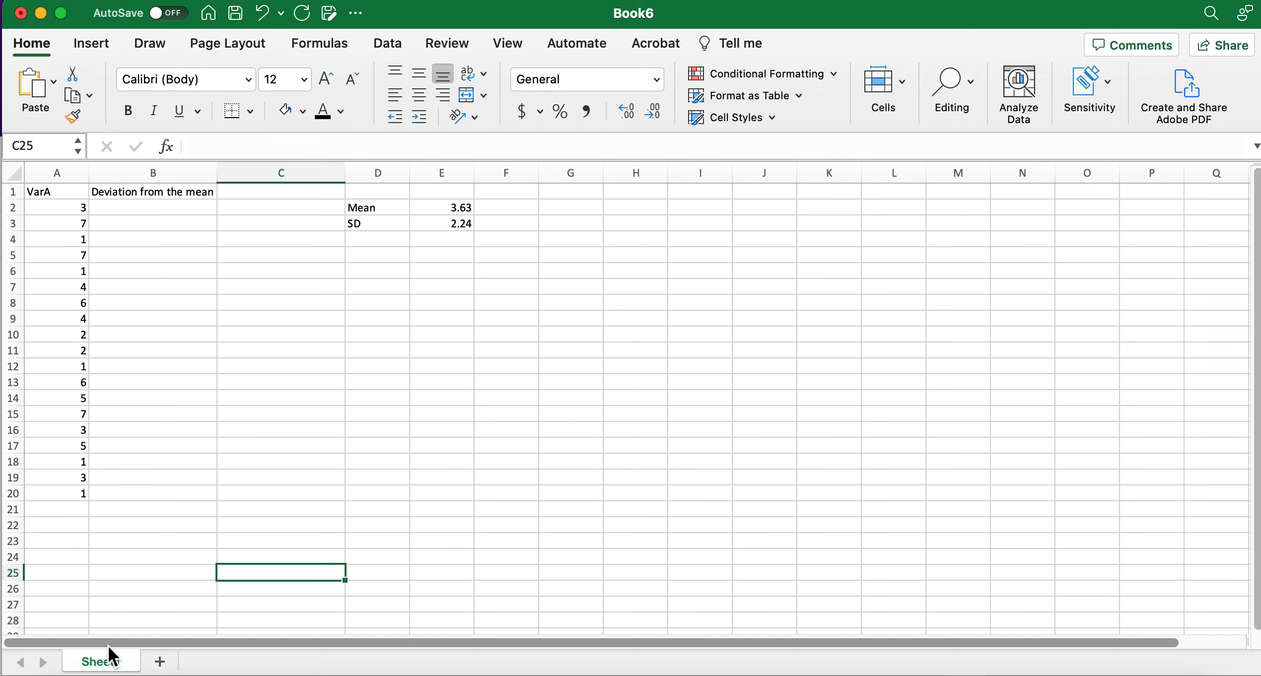
mouse_move(227, 541)
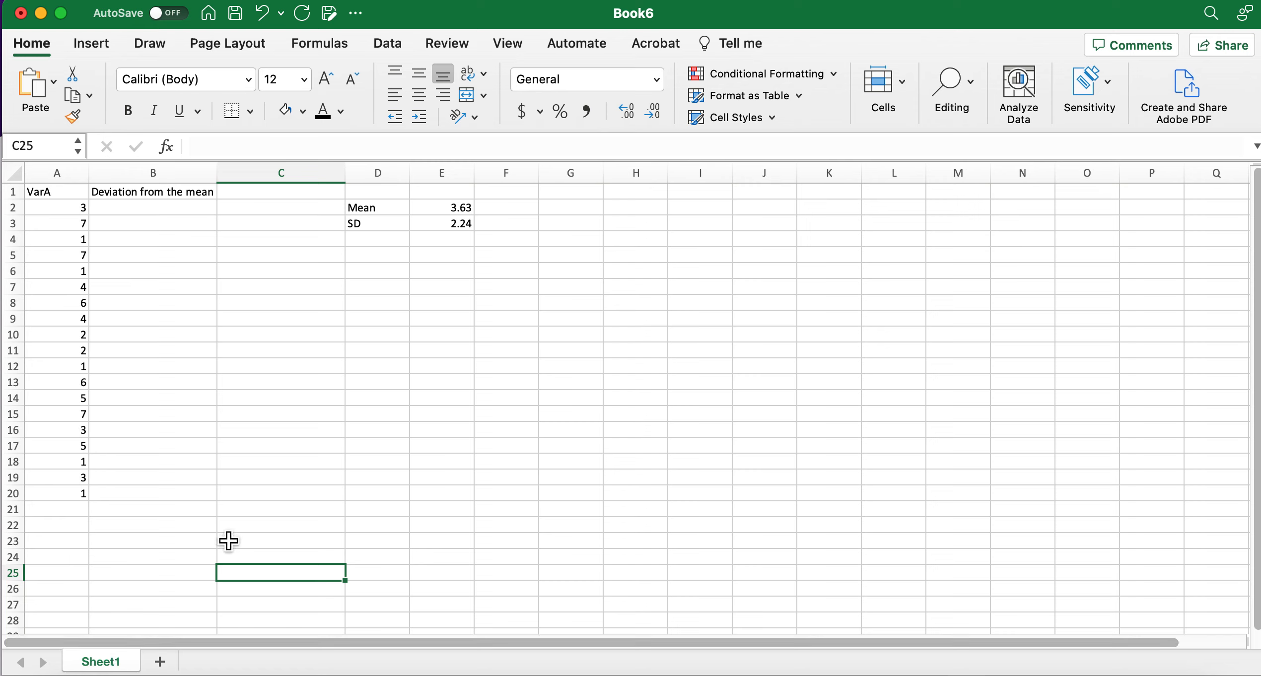
mouse_move(79, 332)
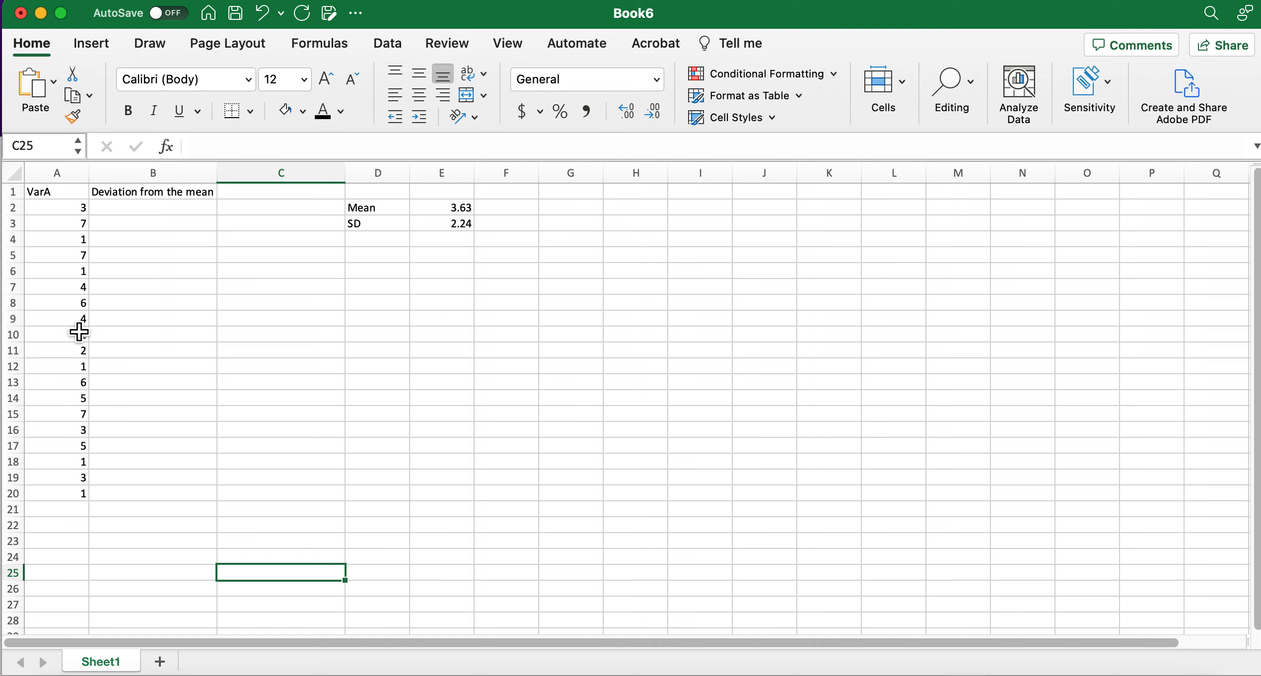
mouse_move(59, 204)
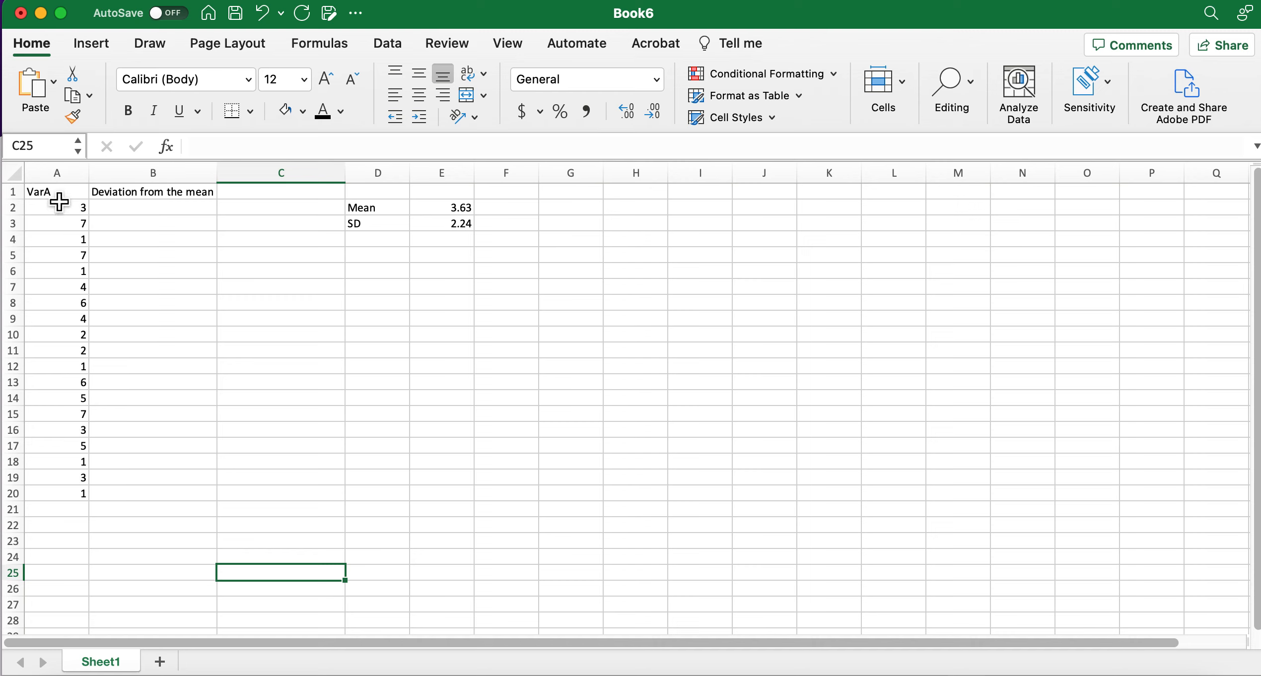
- Point out the VarA column, the Mean label, the cell below SD and the first VarA value
left_click(56, 192)
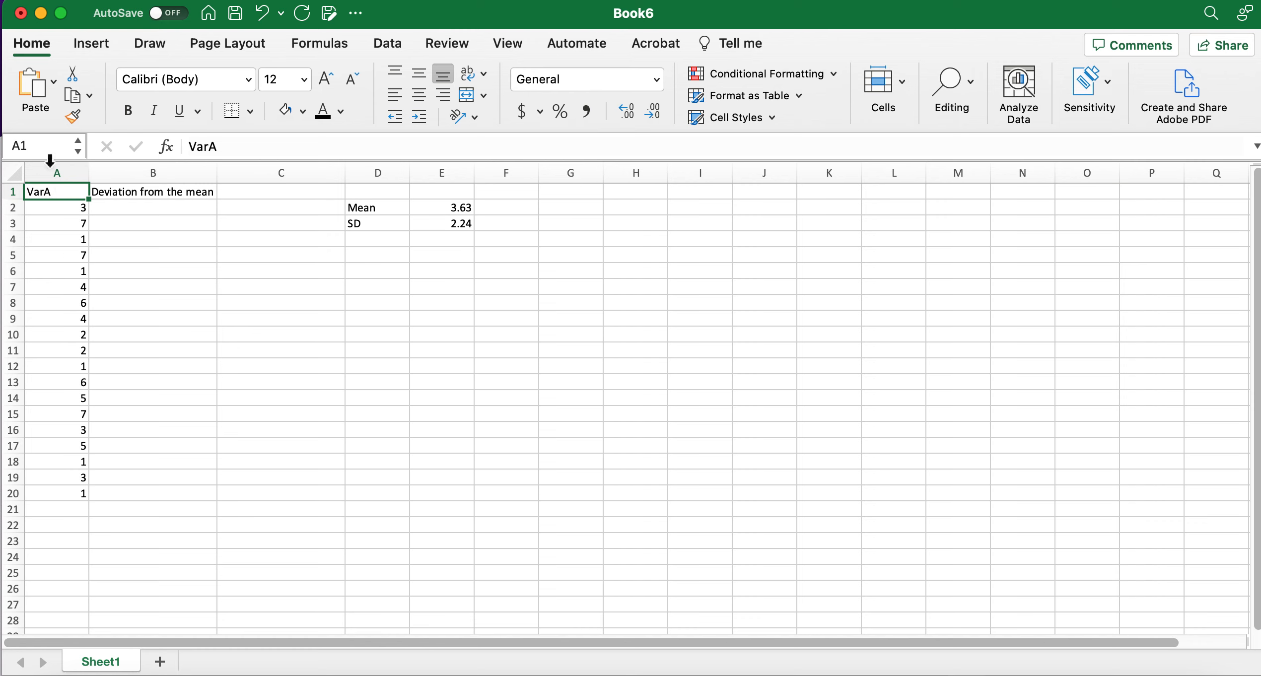
mouse_move(71, 200)
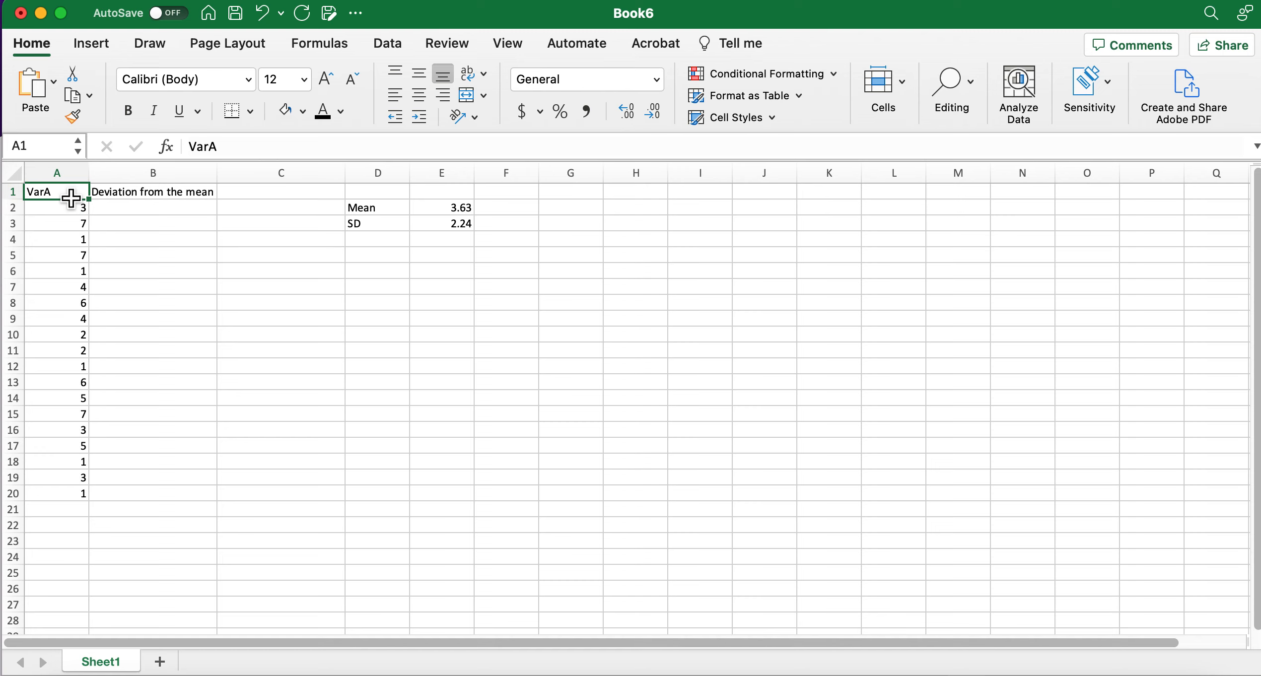
mouse_move(71, 464)
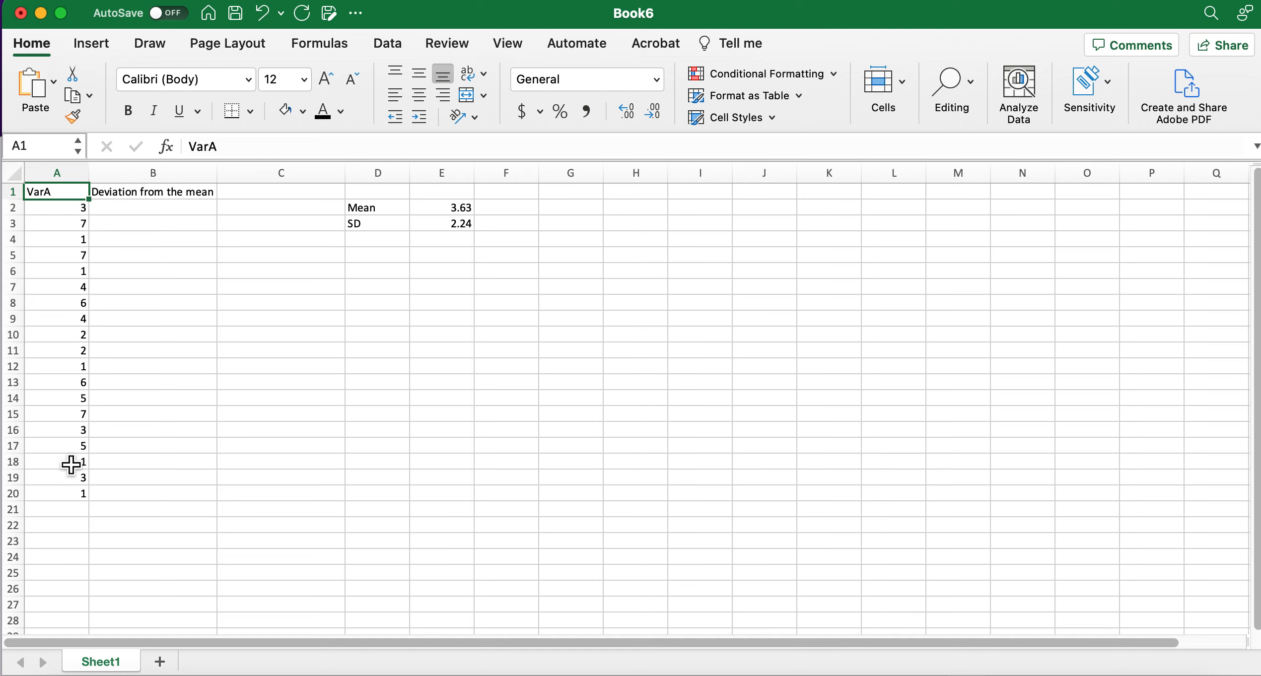
mouse_move(79, 303)
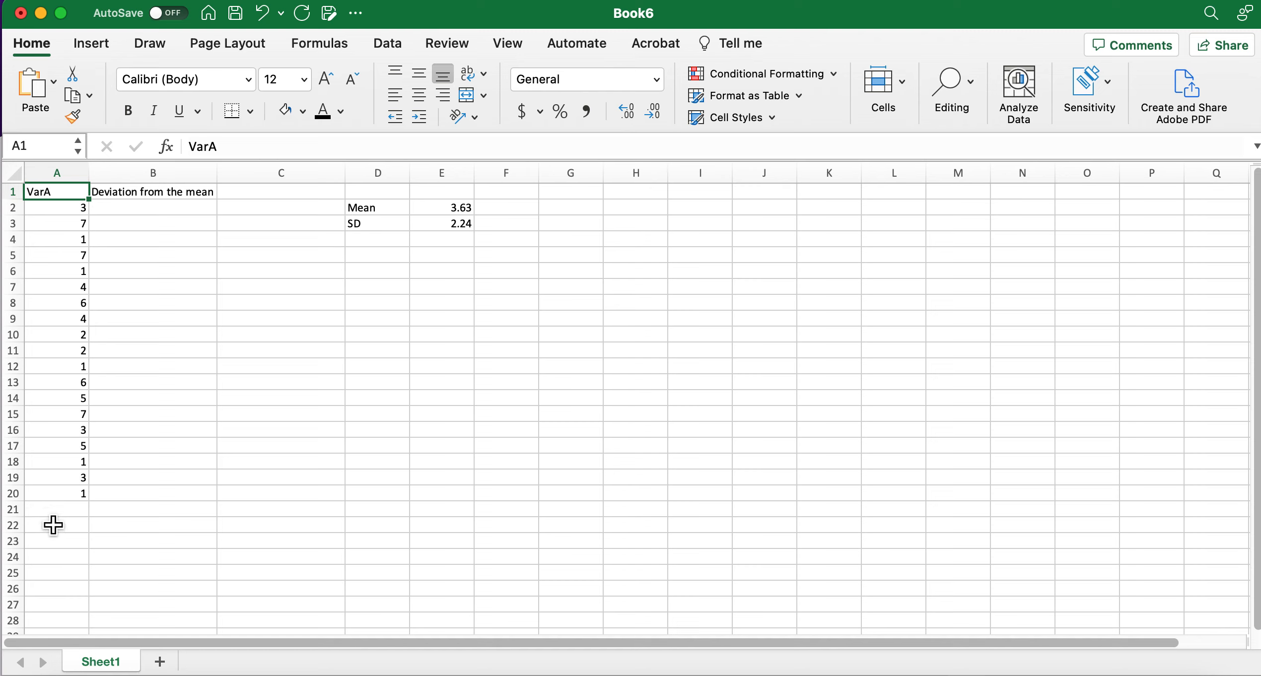
mouse_move(532, 201)
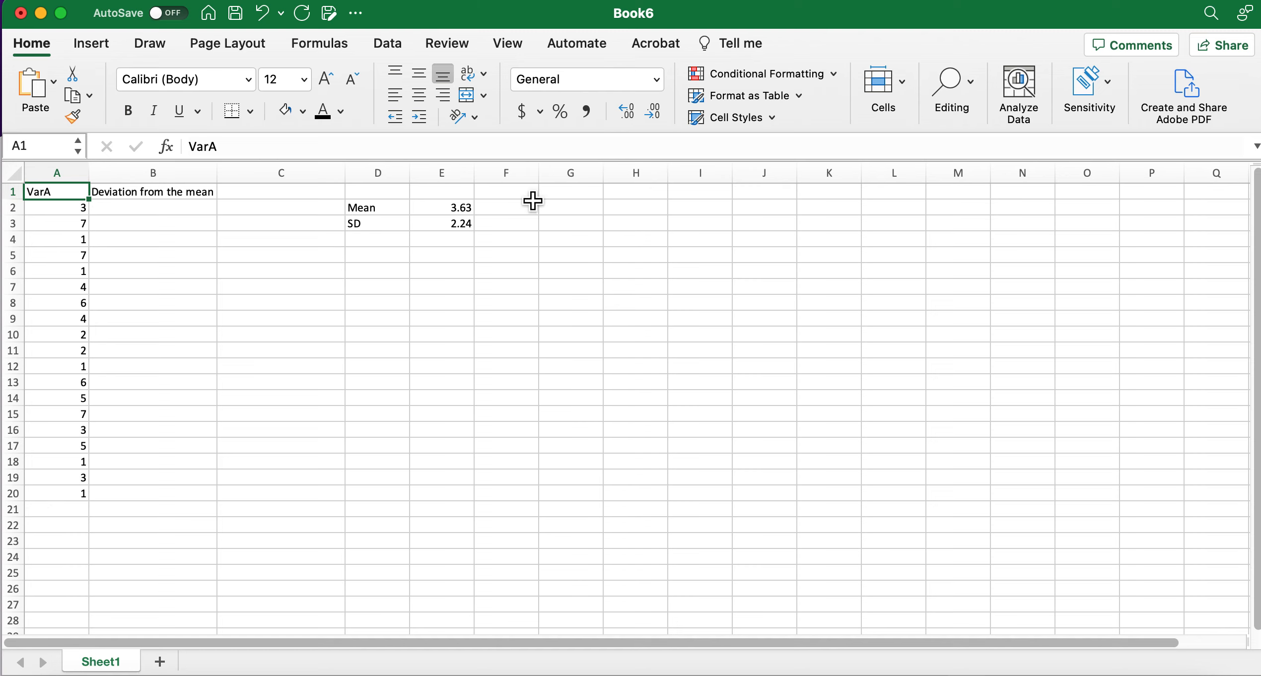
mouse_move(400, 217)
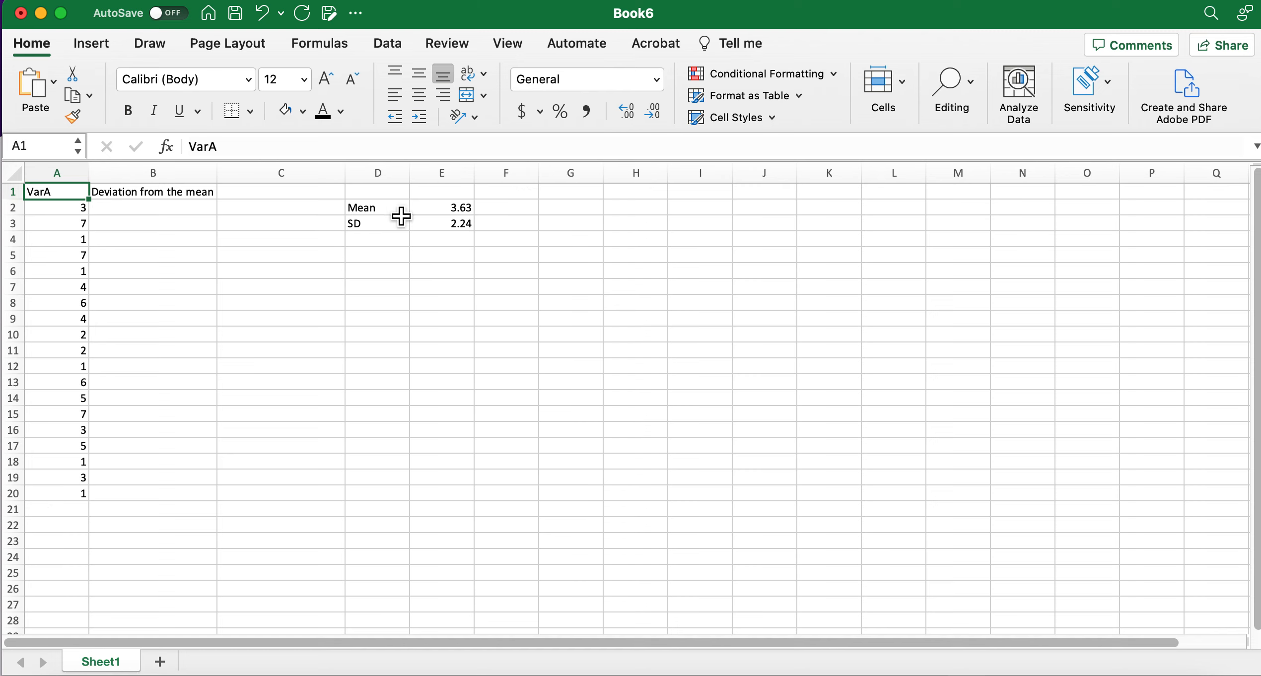
left_click(378, 208)
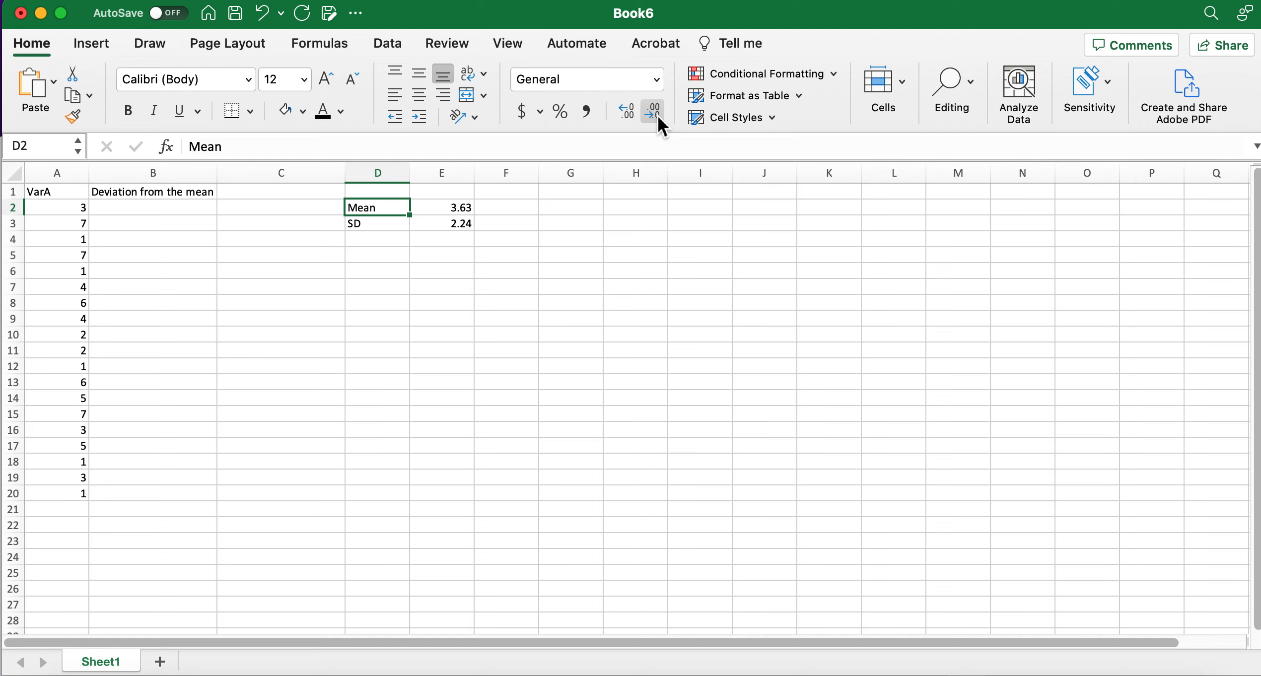
mouse_move(654, 109)
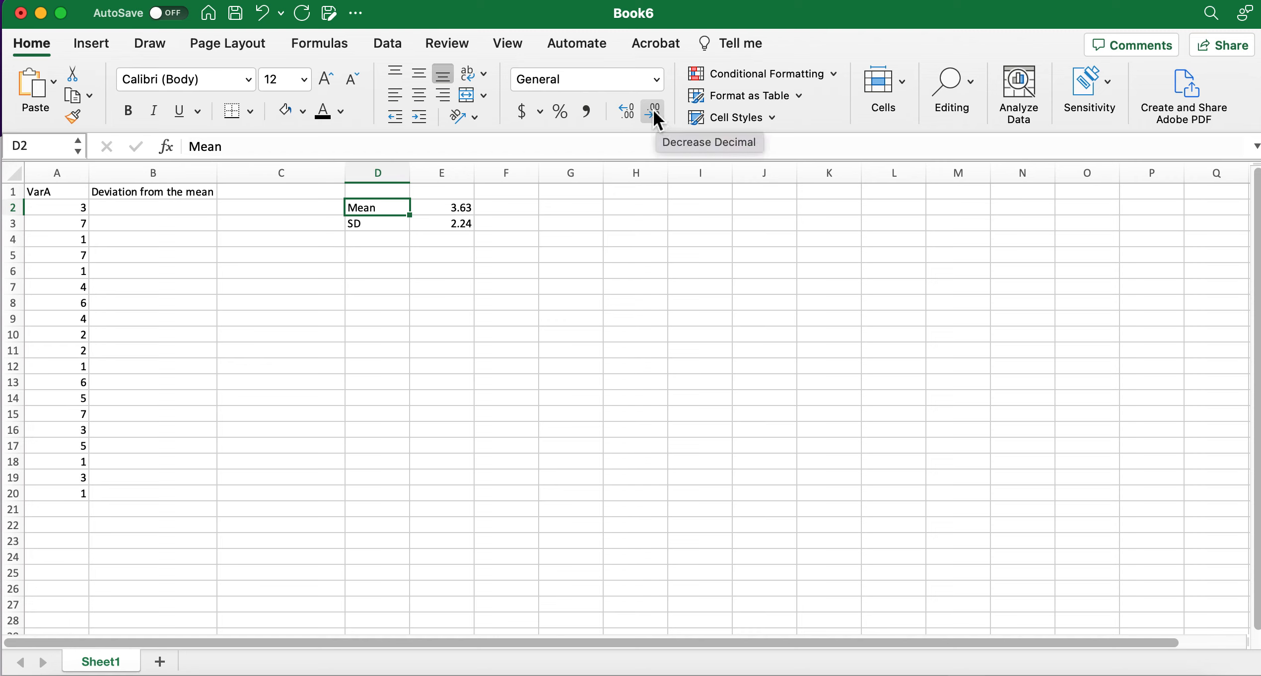
mouse_move(139, 212)
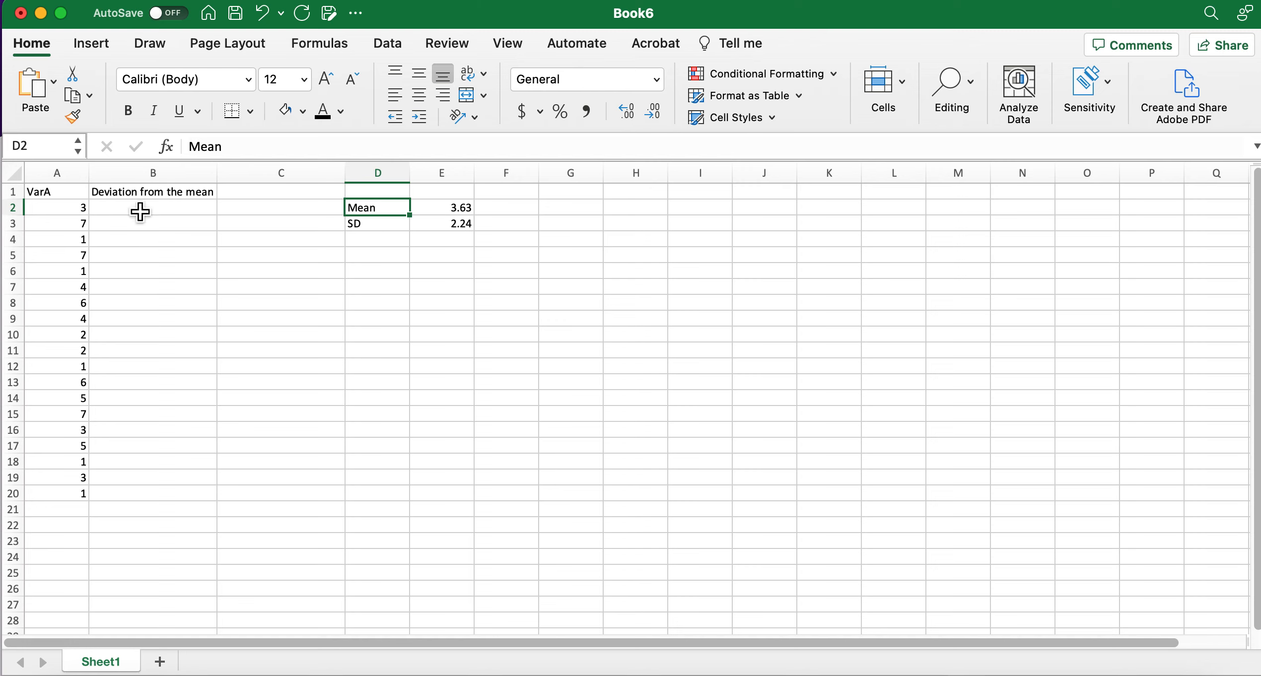
mouse_move(64, 195)
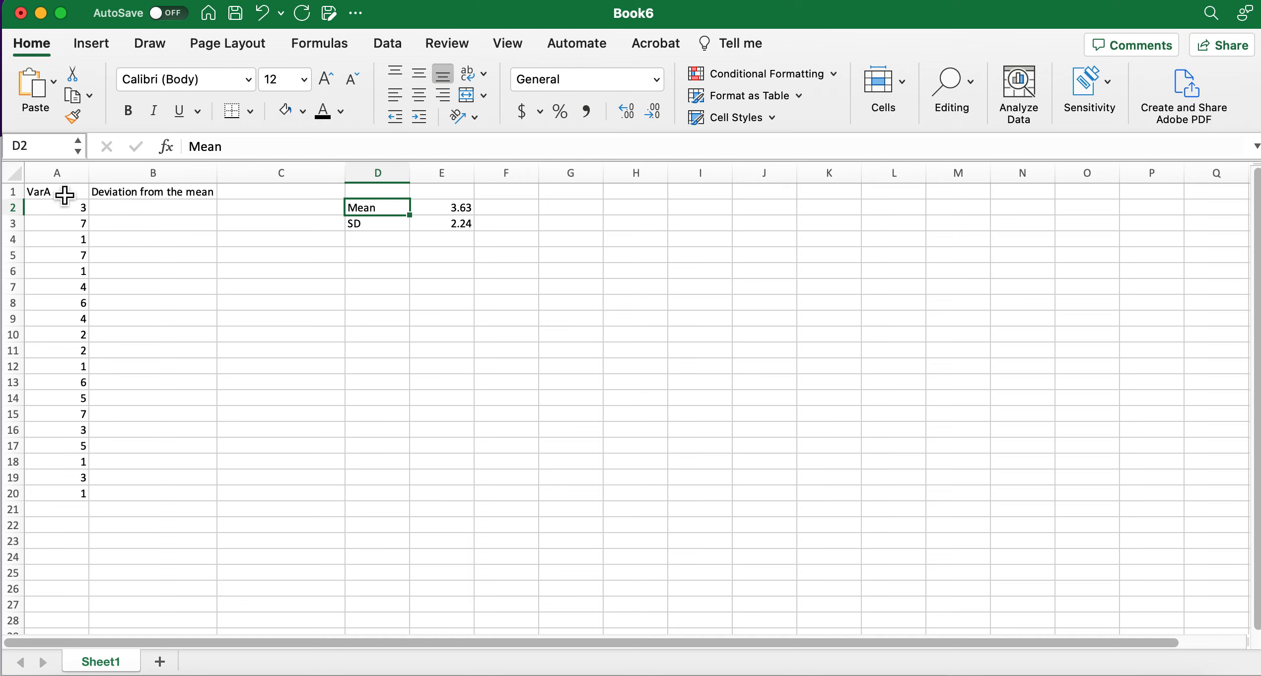
mouse_move(445, 337)
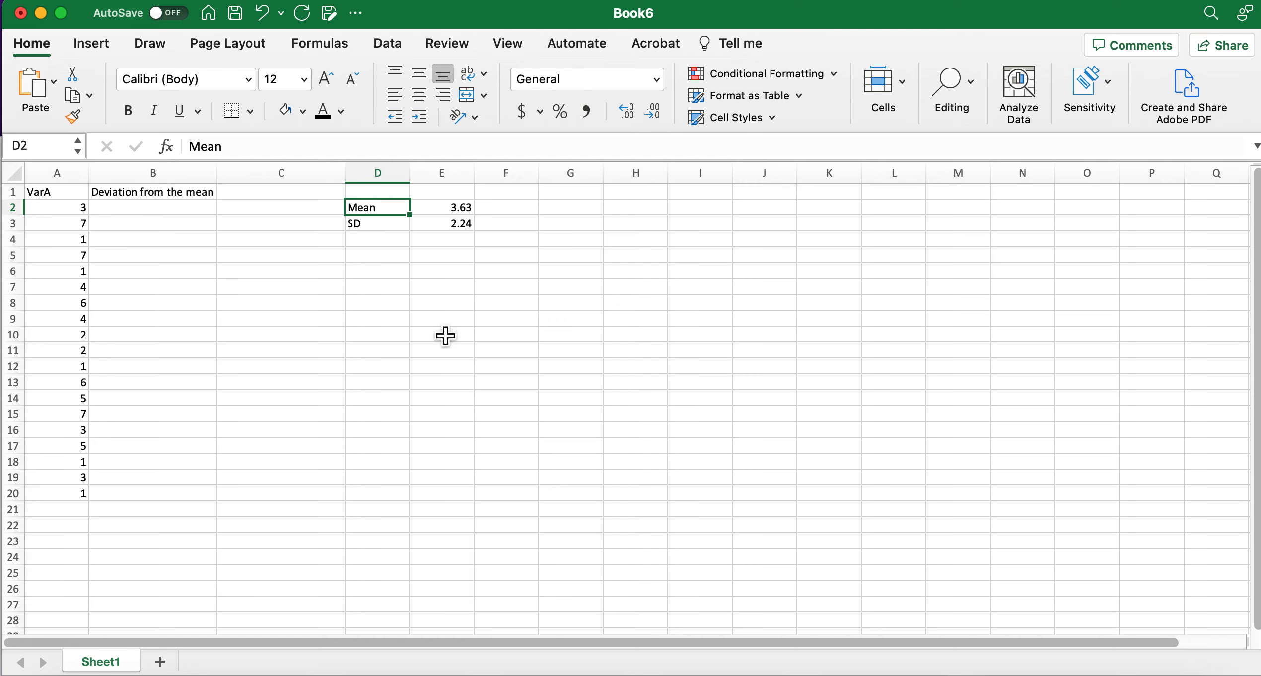
left_click(378, 239)
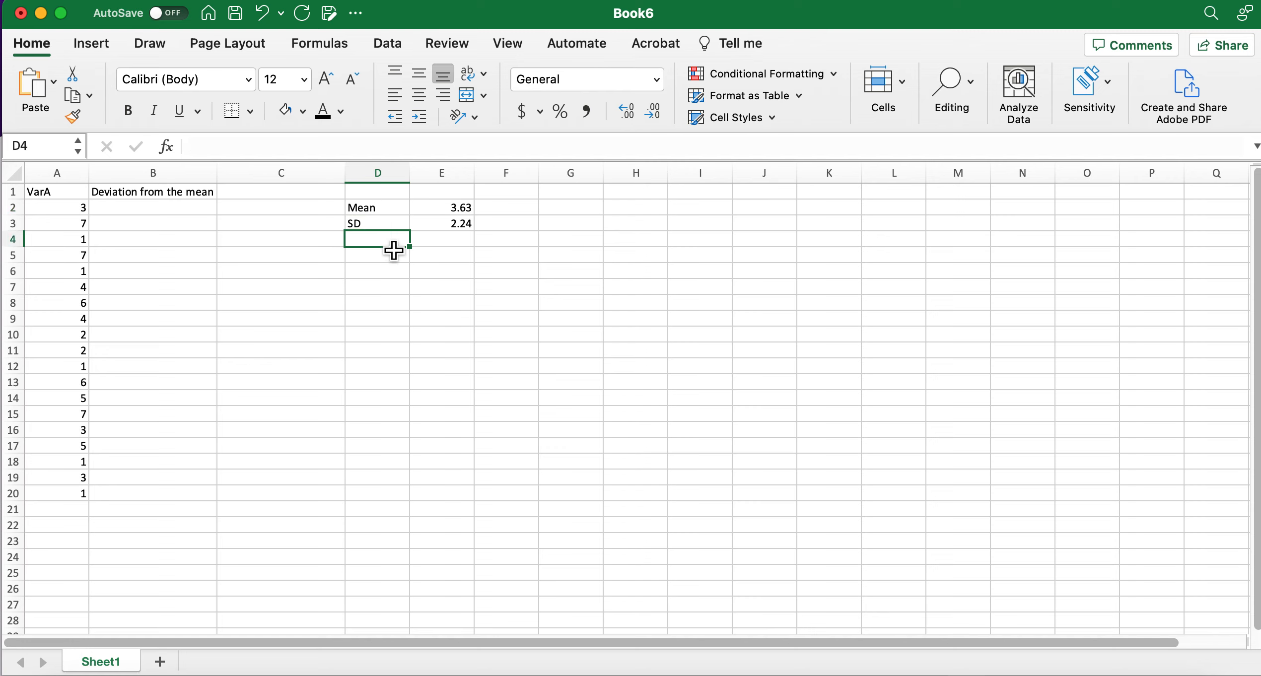
mouse_move(160, 200)
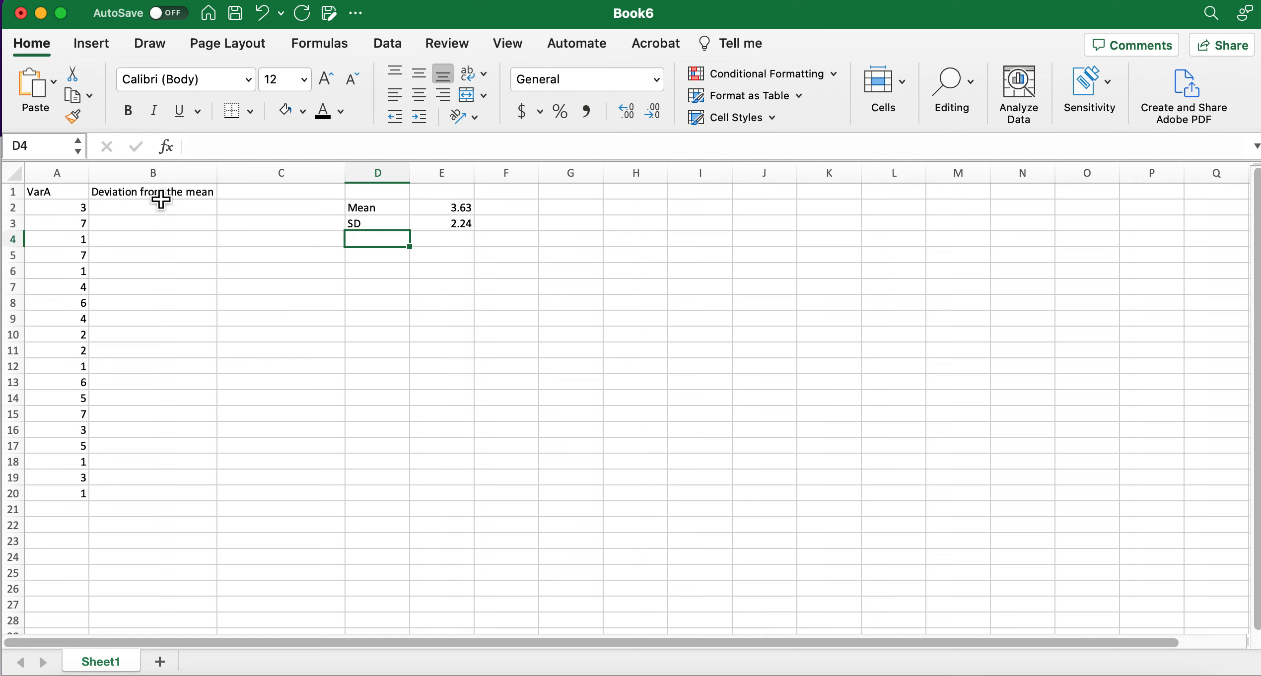
mouse_move(224, 207)
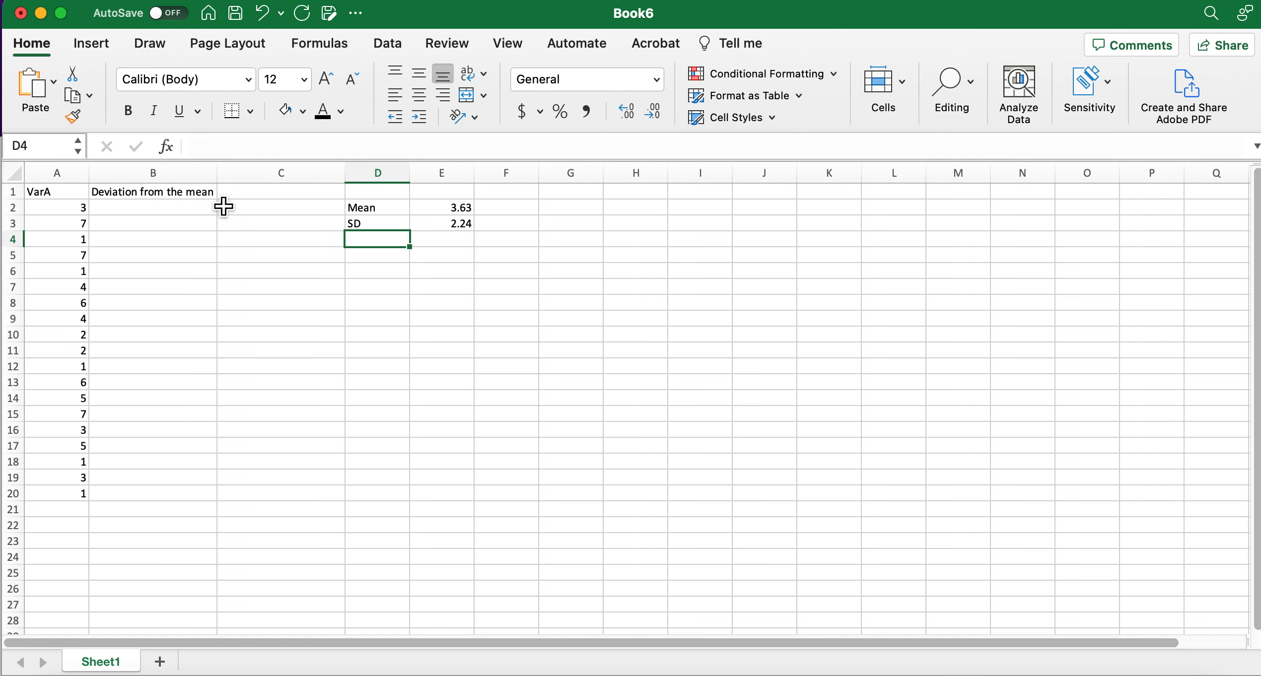
mouse_move(142, 214)
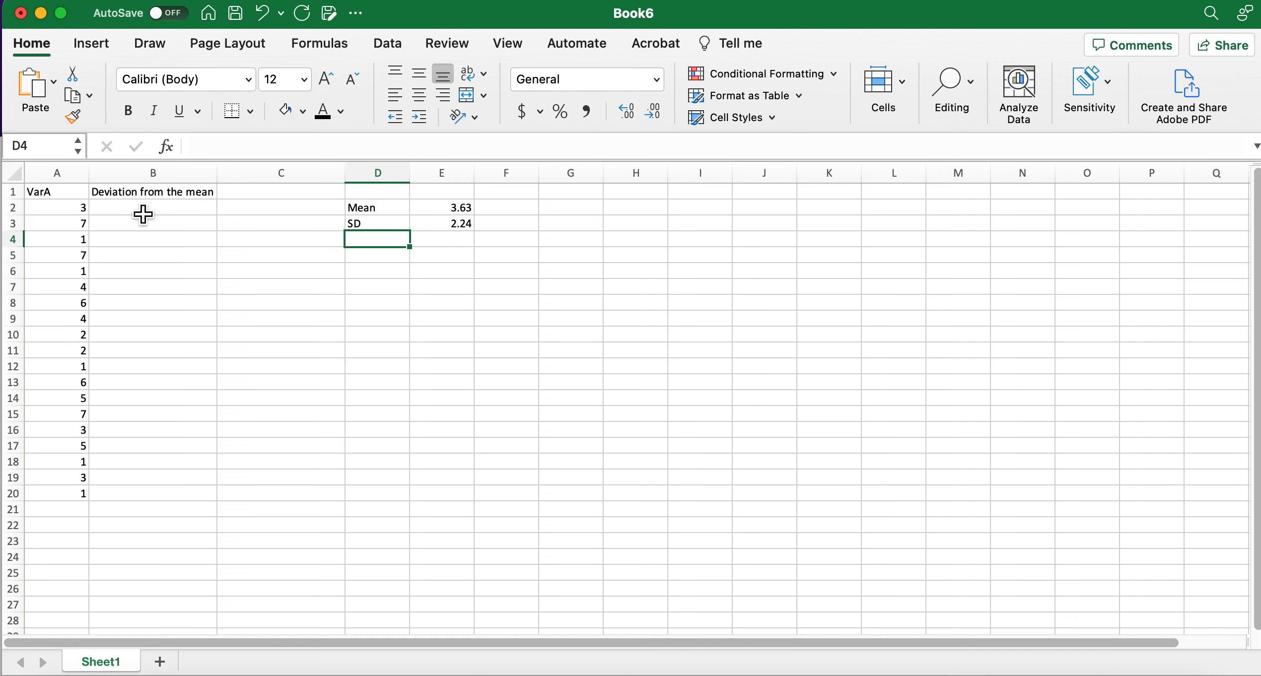
left_click(56, 207)
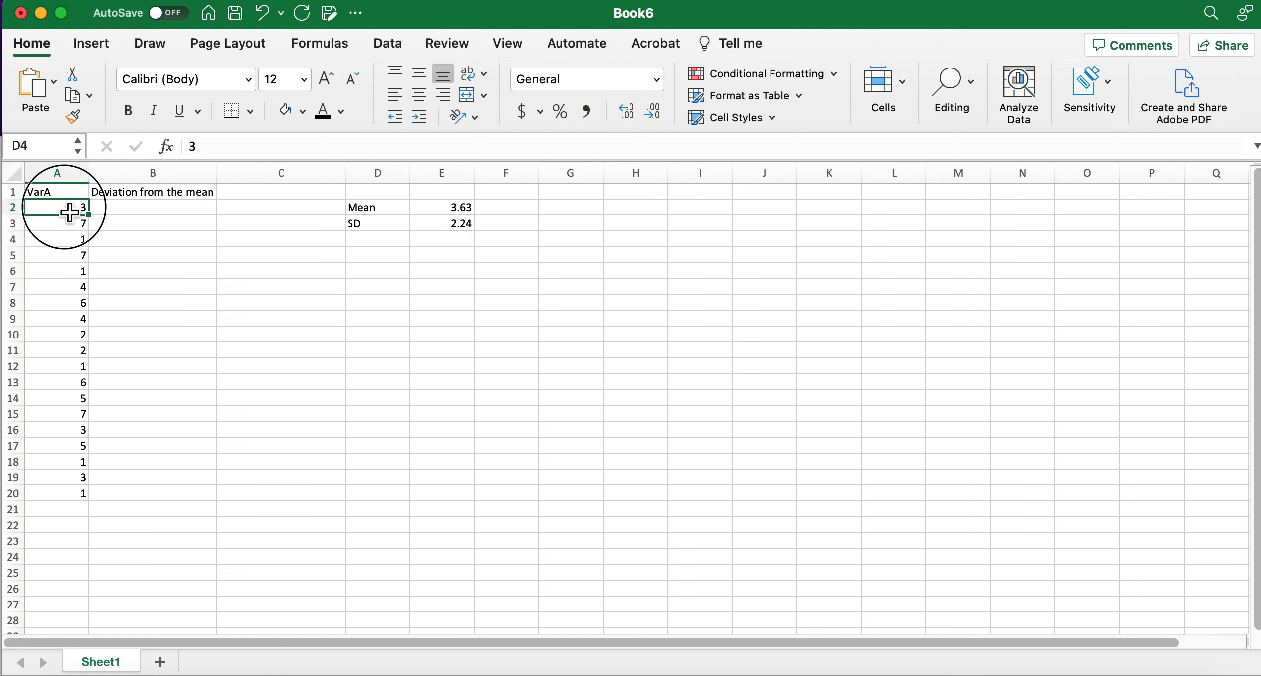
- Start the deviation formula =A2-E$2 in B2 using the Mean value
left_click(56, 208)
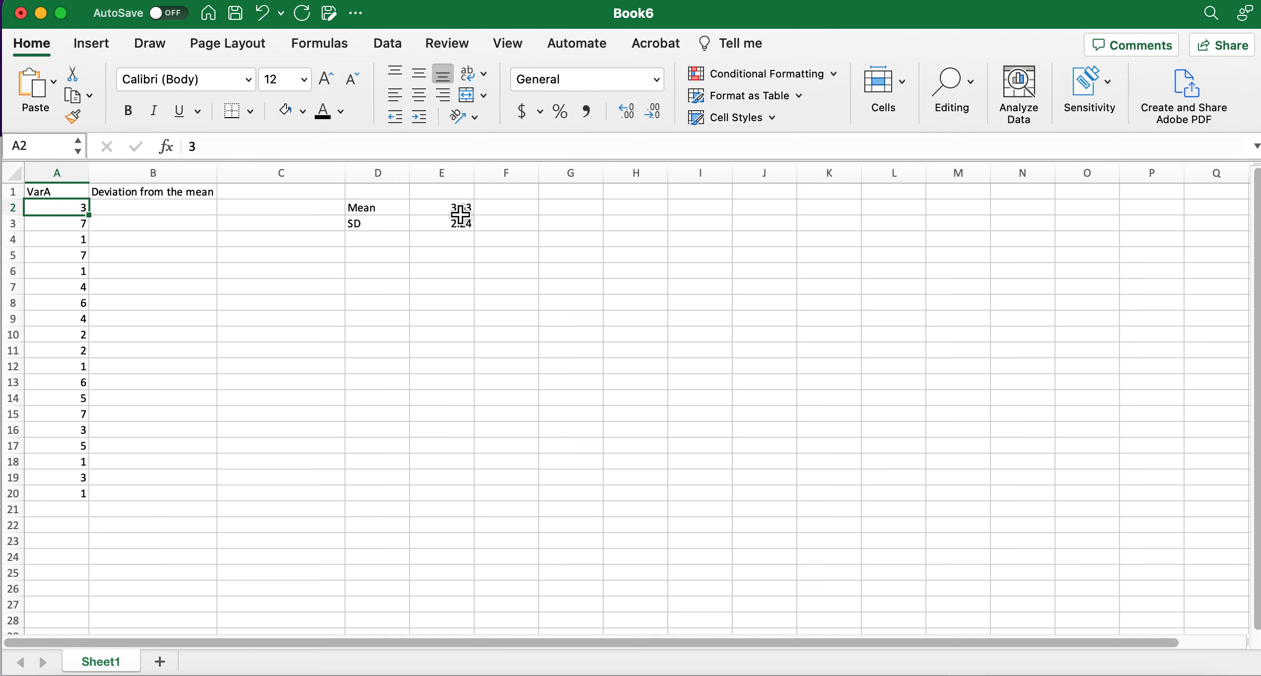
left_click(153, 207)
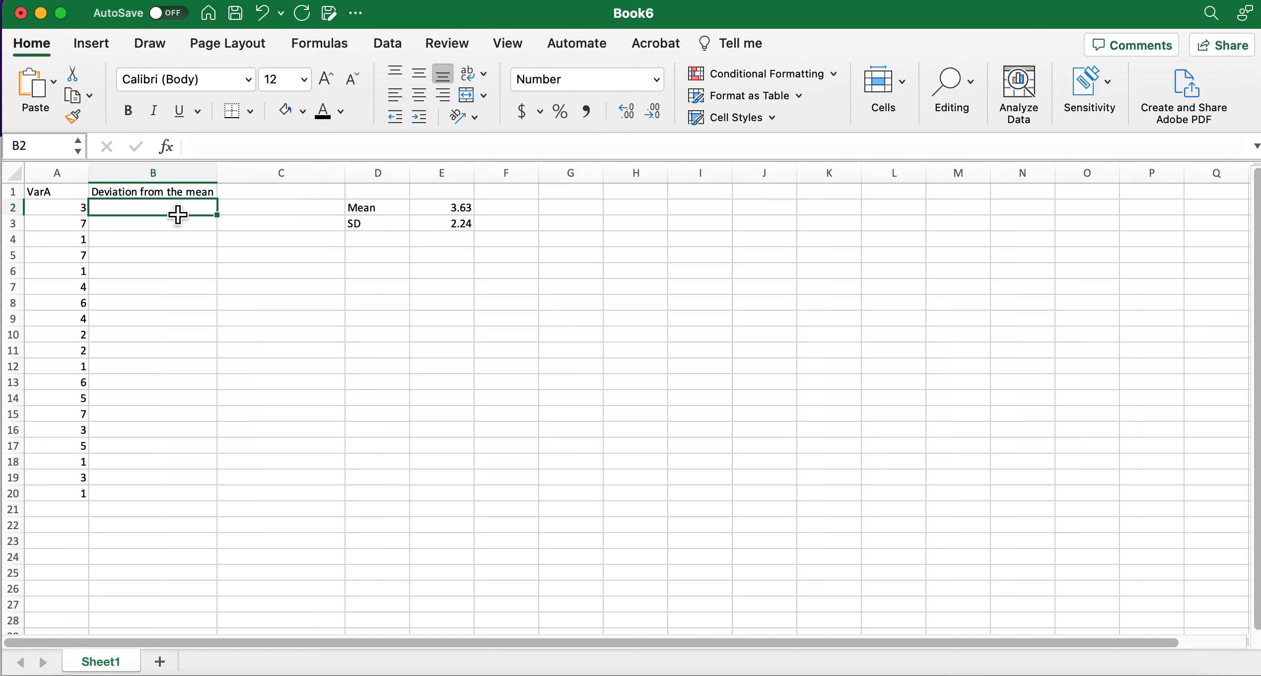
type("=A2-")
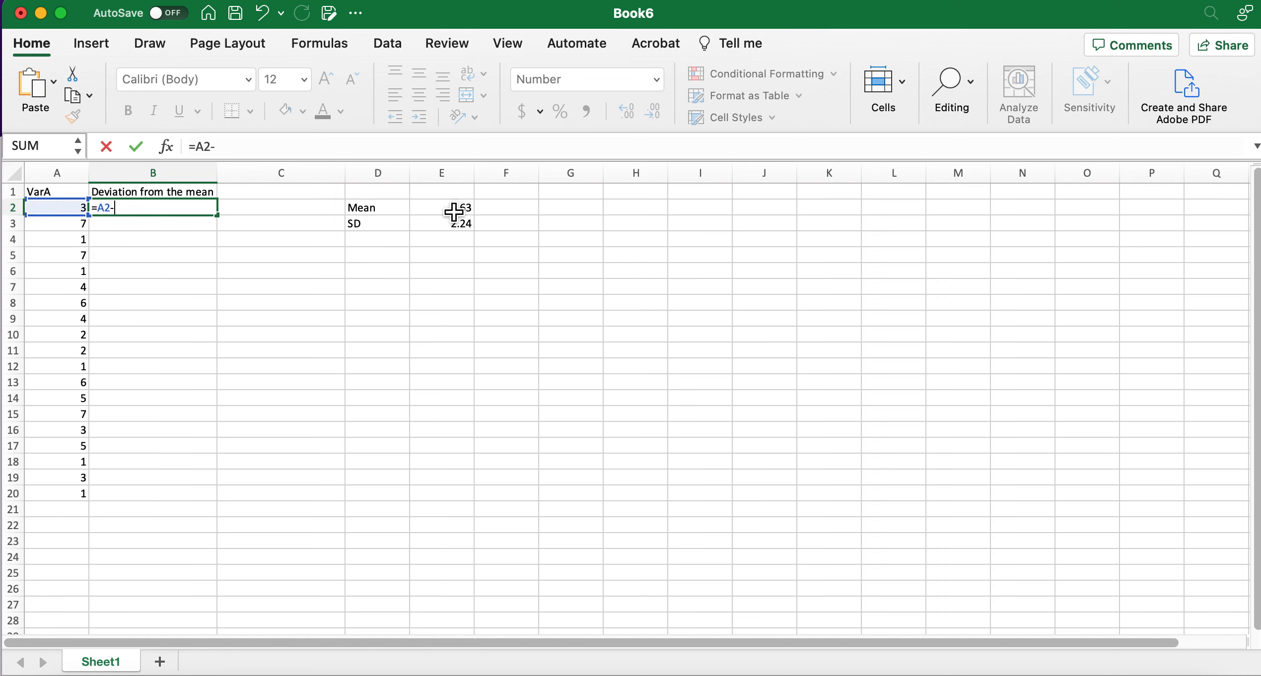
left_click(440, 207)
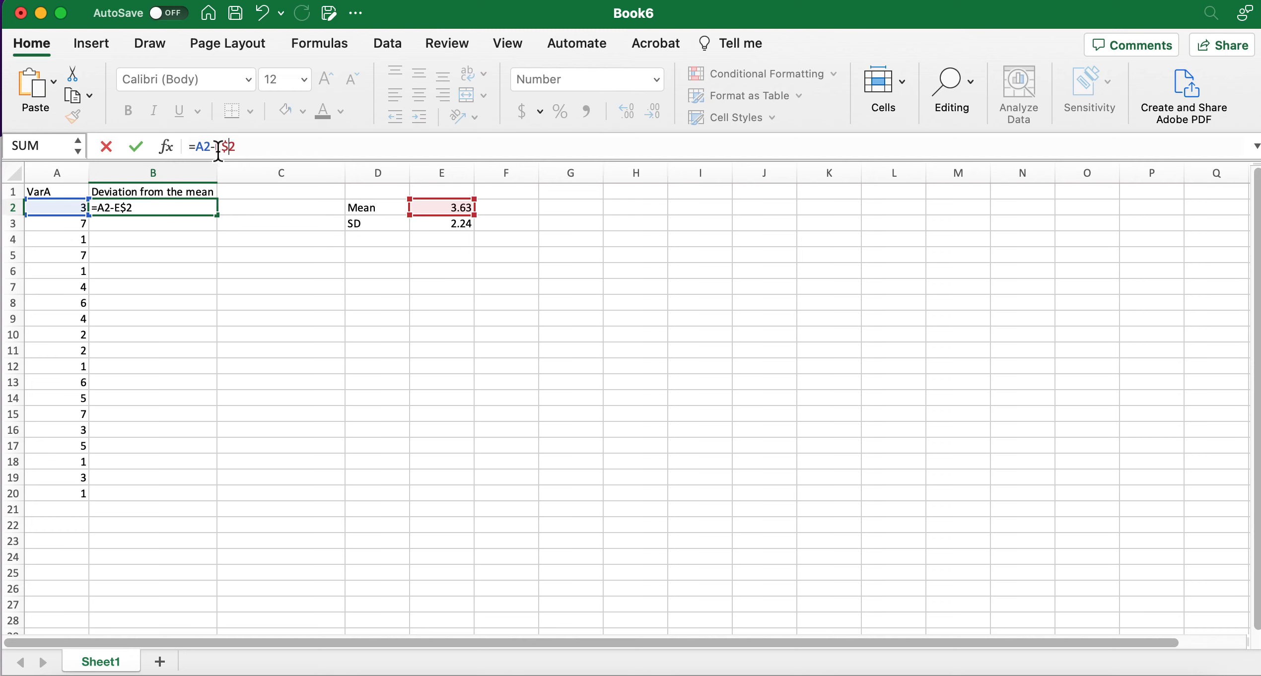
mouse_move(175, 211)
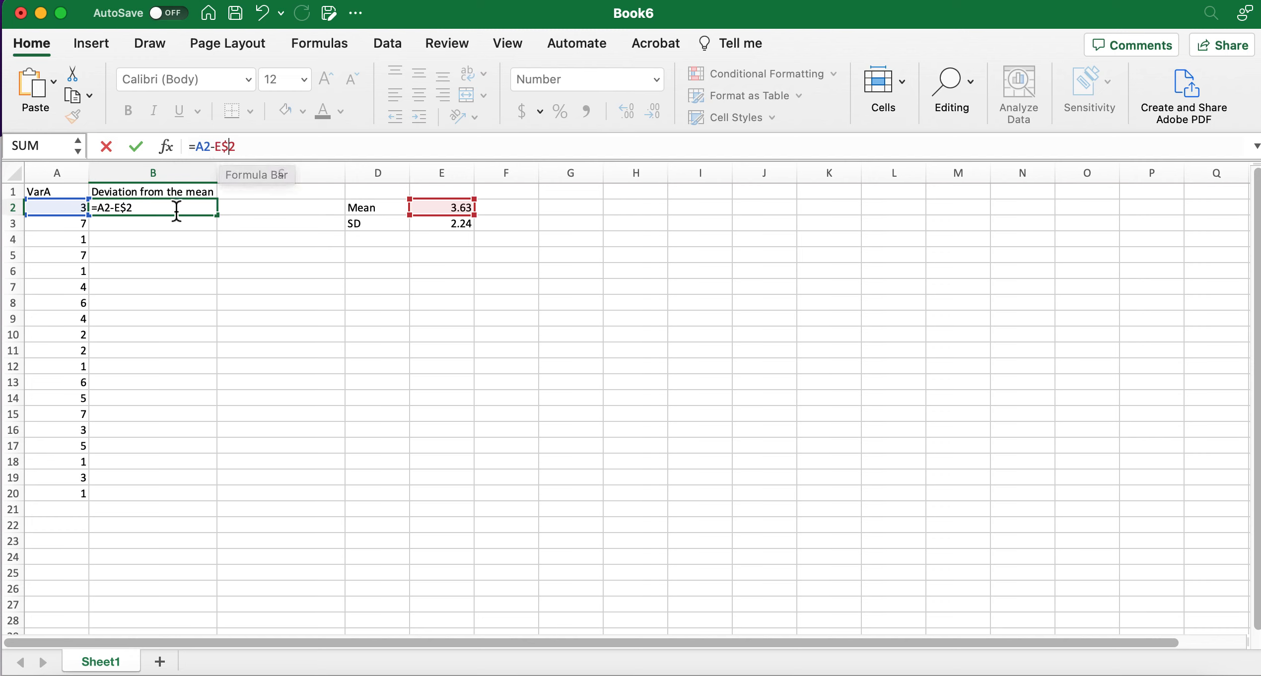
mouse_move(154, 152)
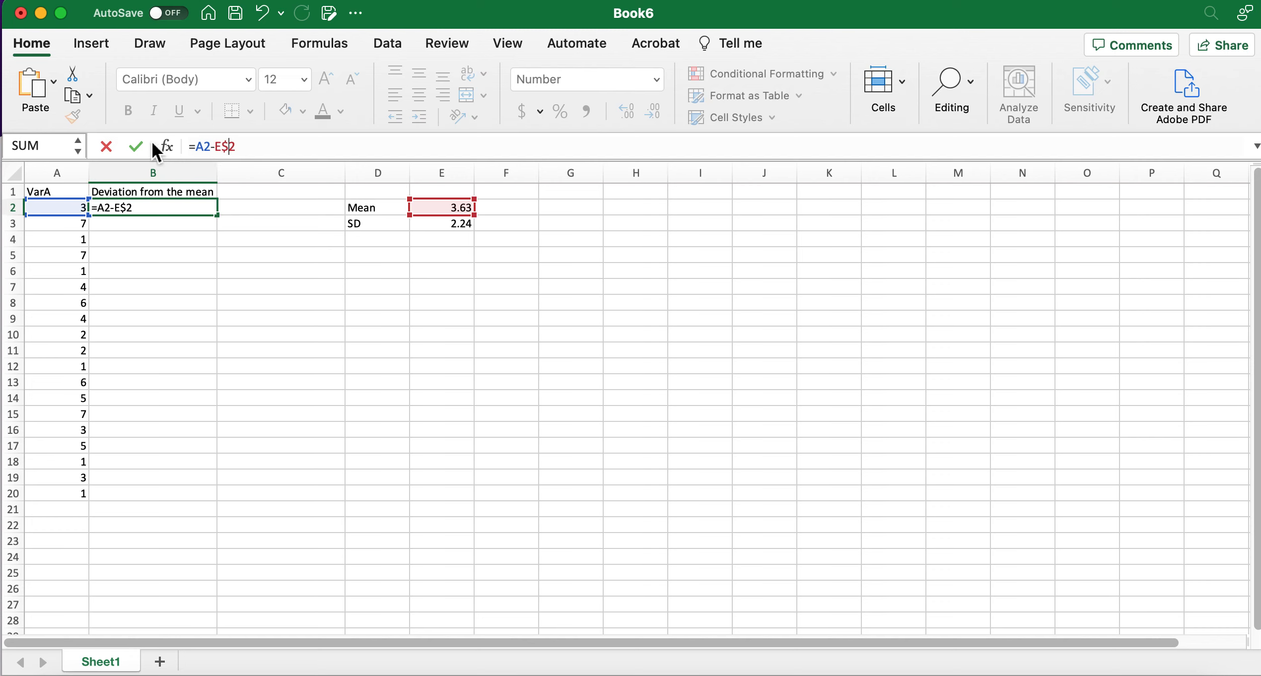
mouse_move(472, 239)
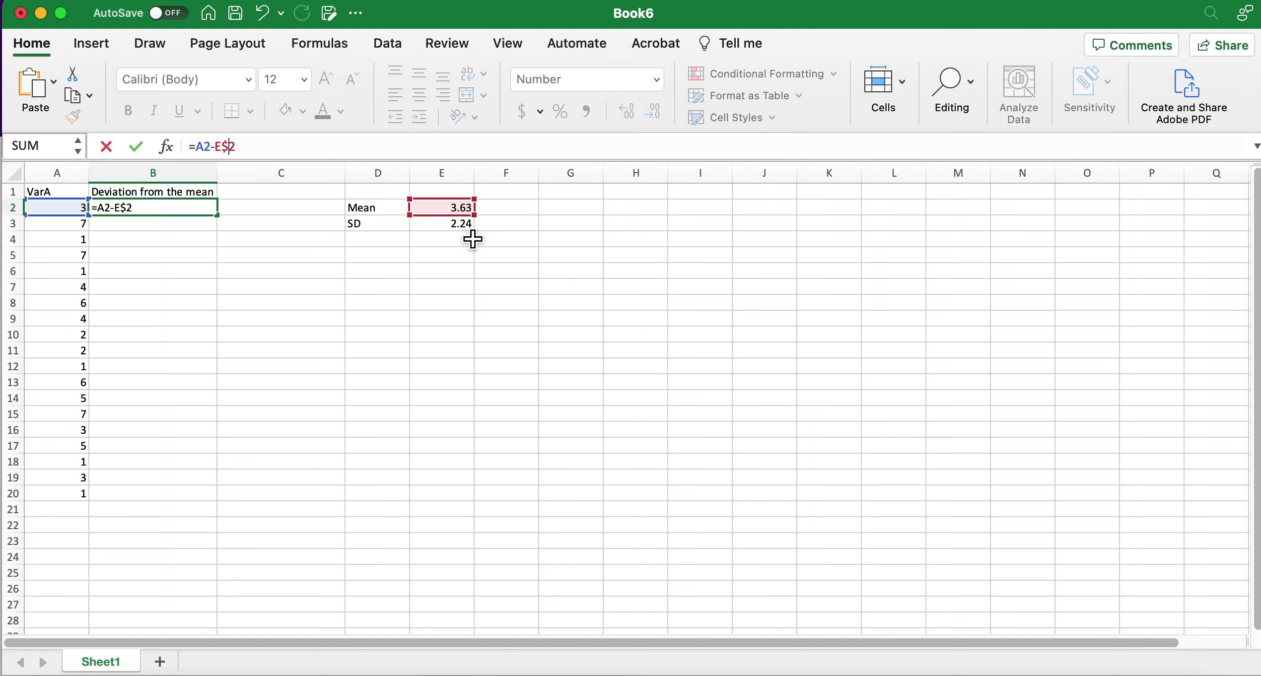
mouse_move(467, 466)
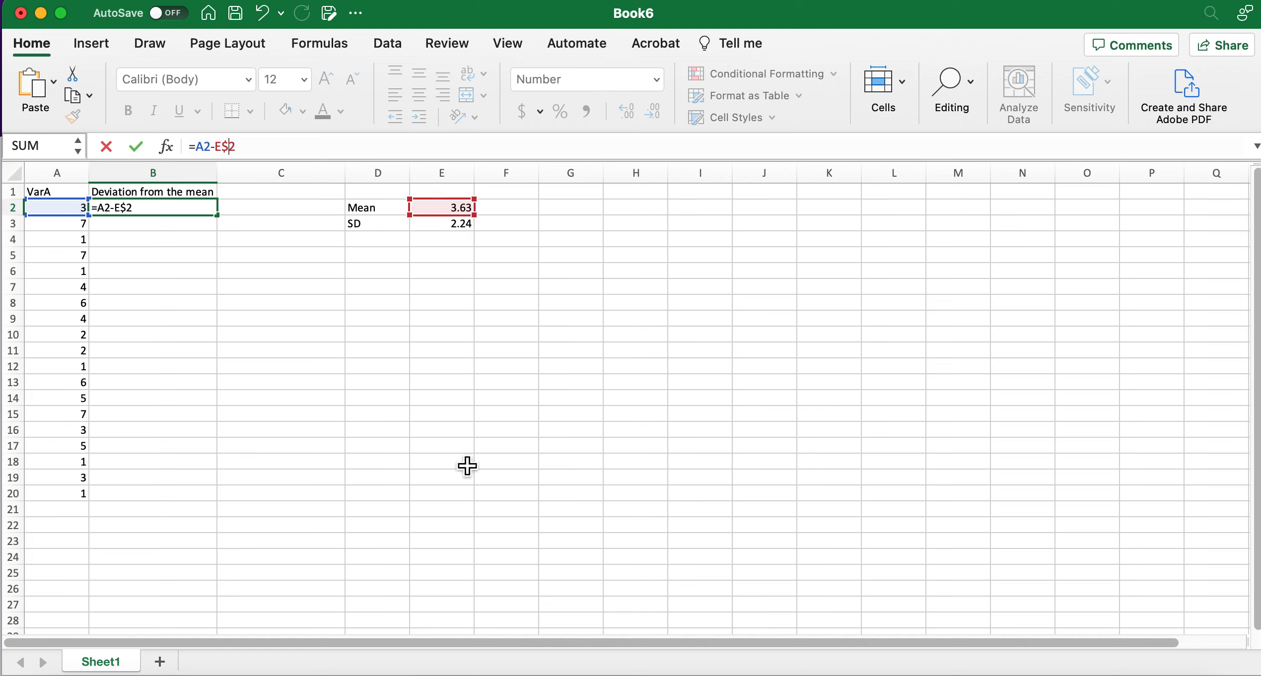
mouse_move(448, 259)
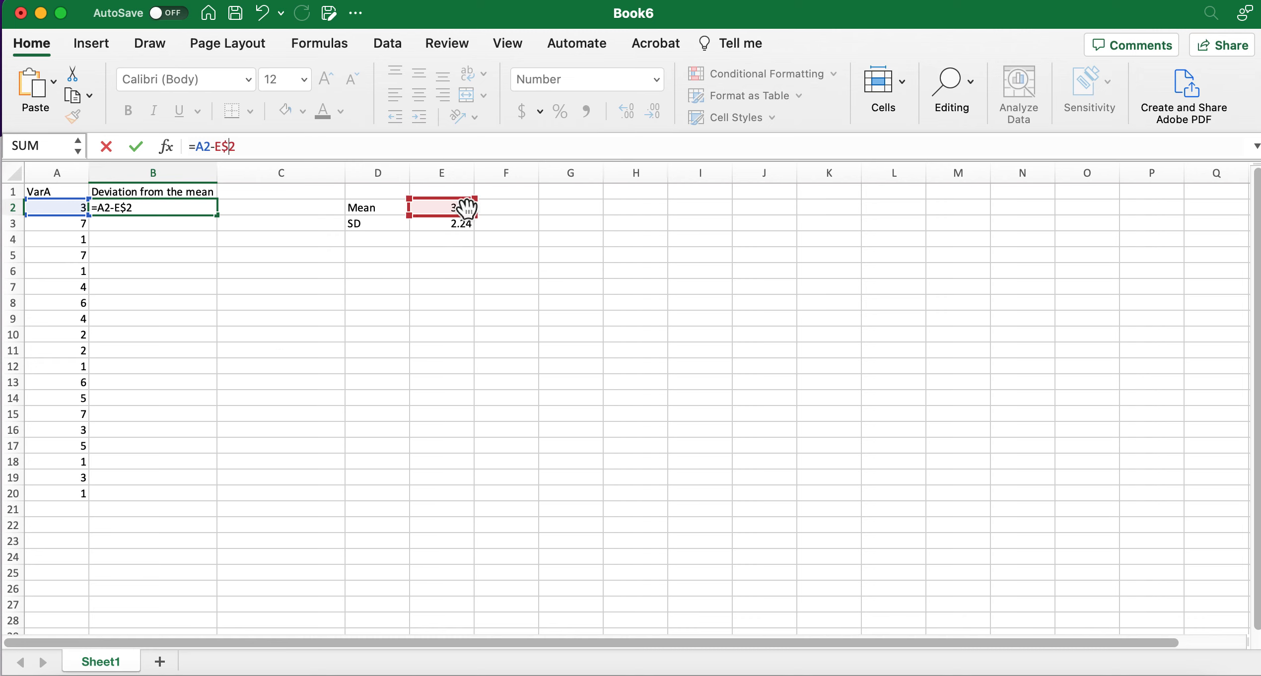
mouse_move(320, 208)
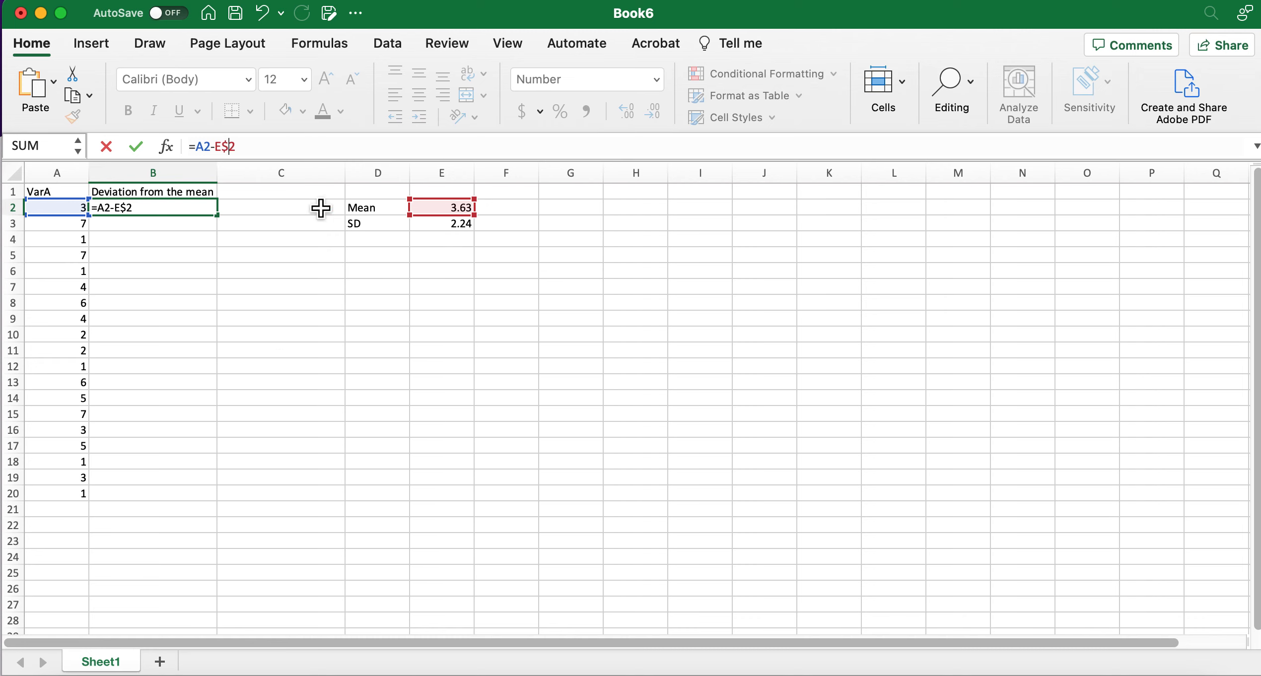
mouse_move(170, 214)
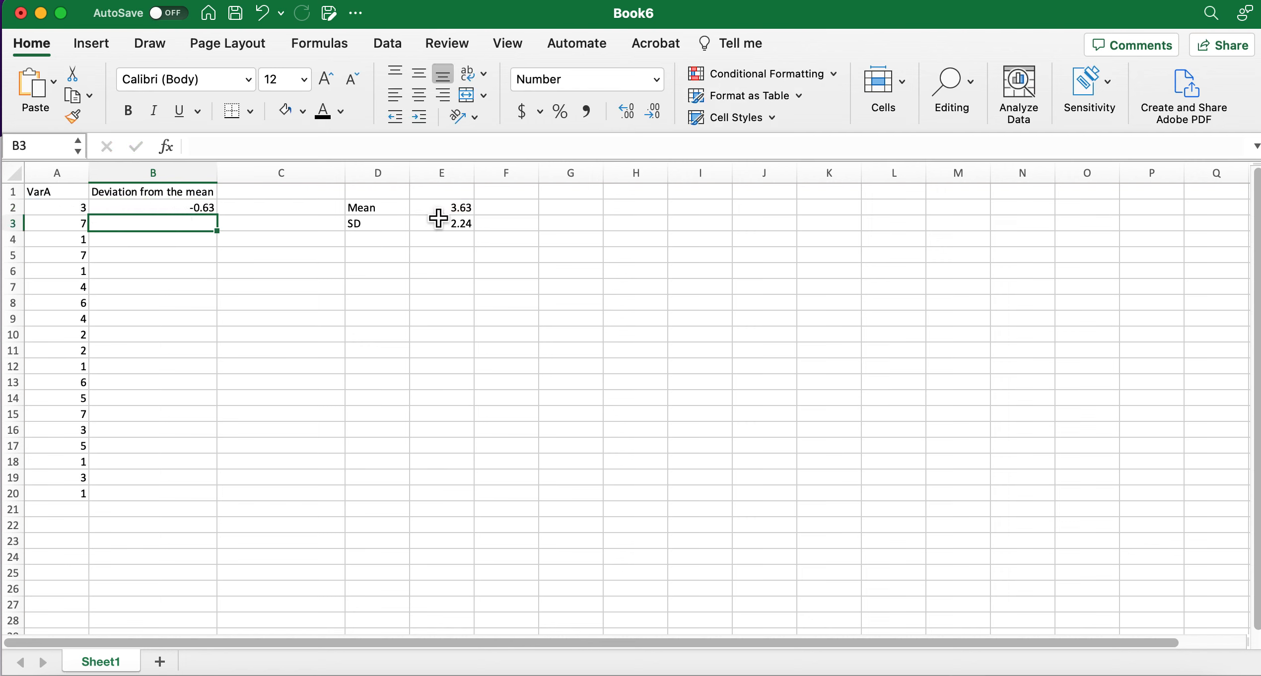
mouse_move(227, 233)
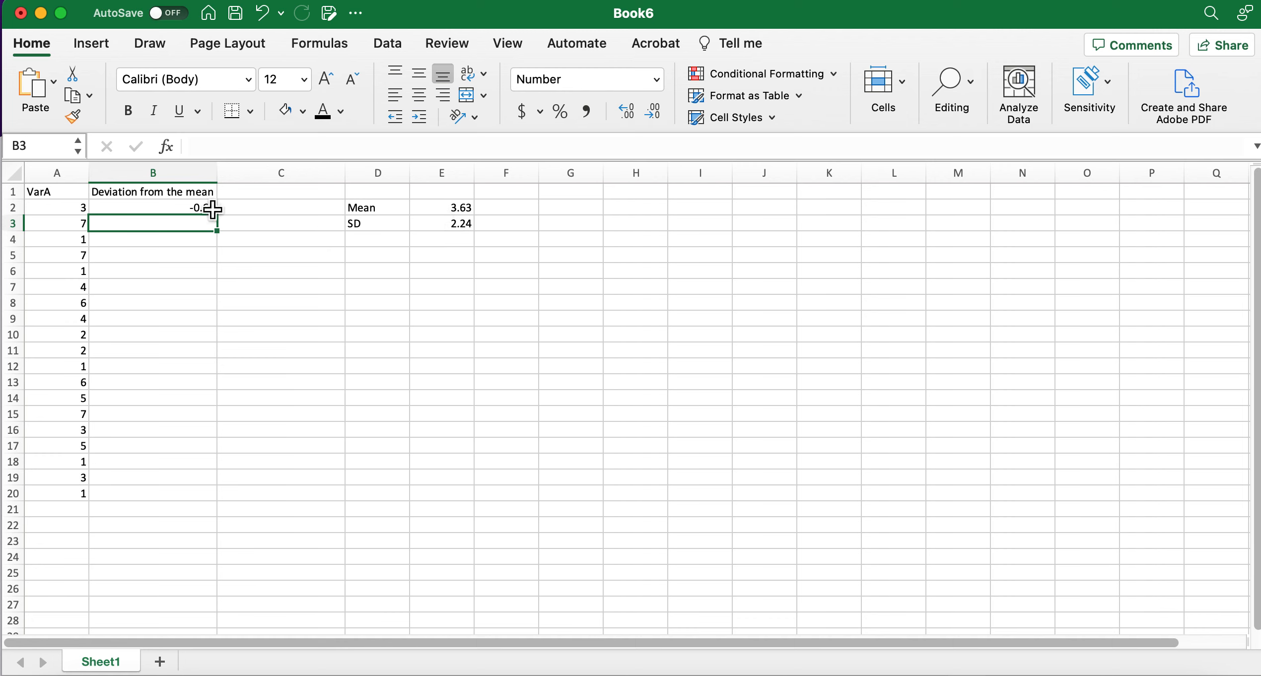
- Fill the B2 deviation formula down to B20, then check the VarA, Mean and row-3 formulas
left_click(153, 208)
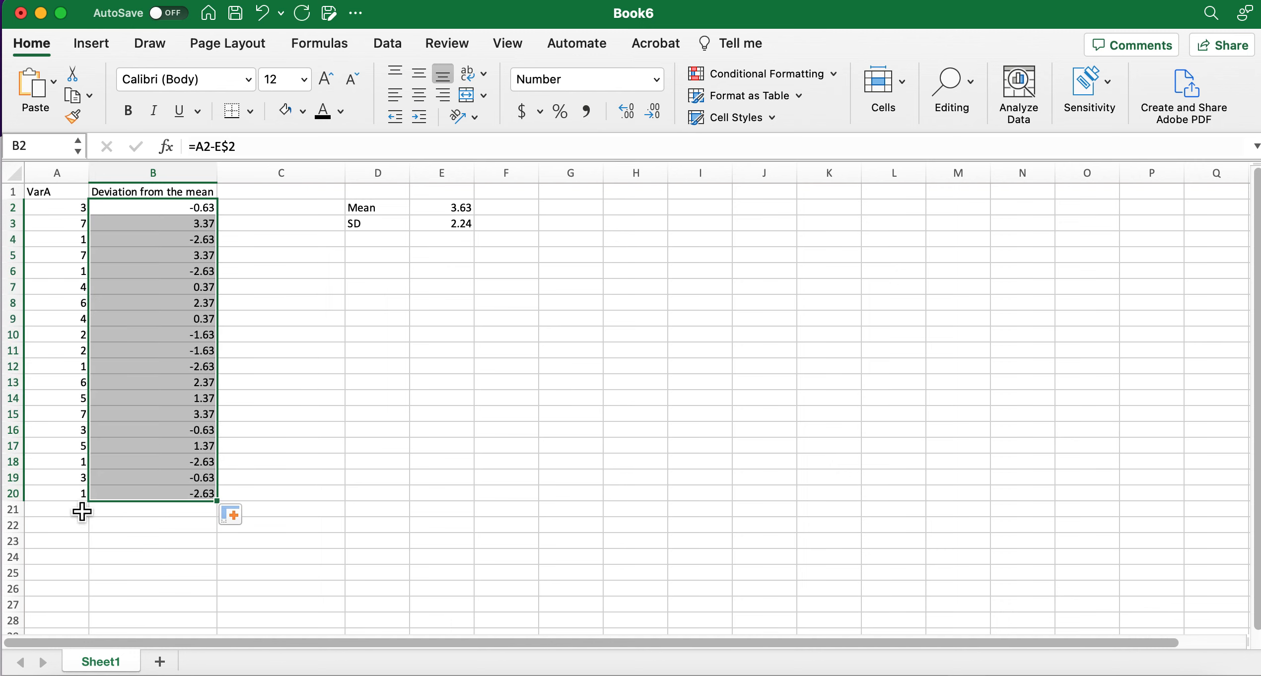
mouse_move(168, 423)
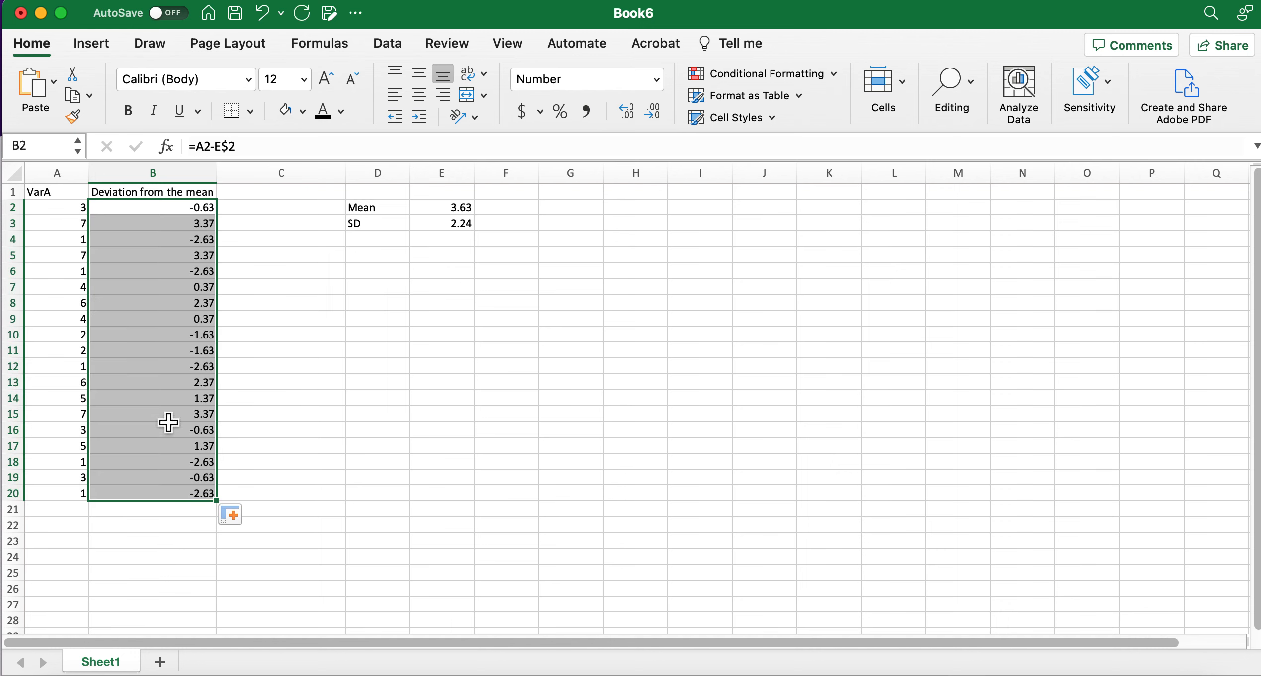
mouse_move(162, 191)
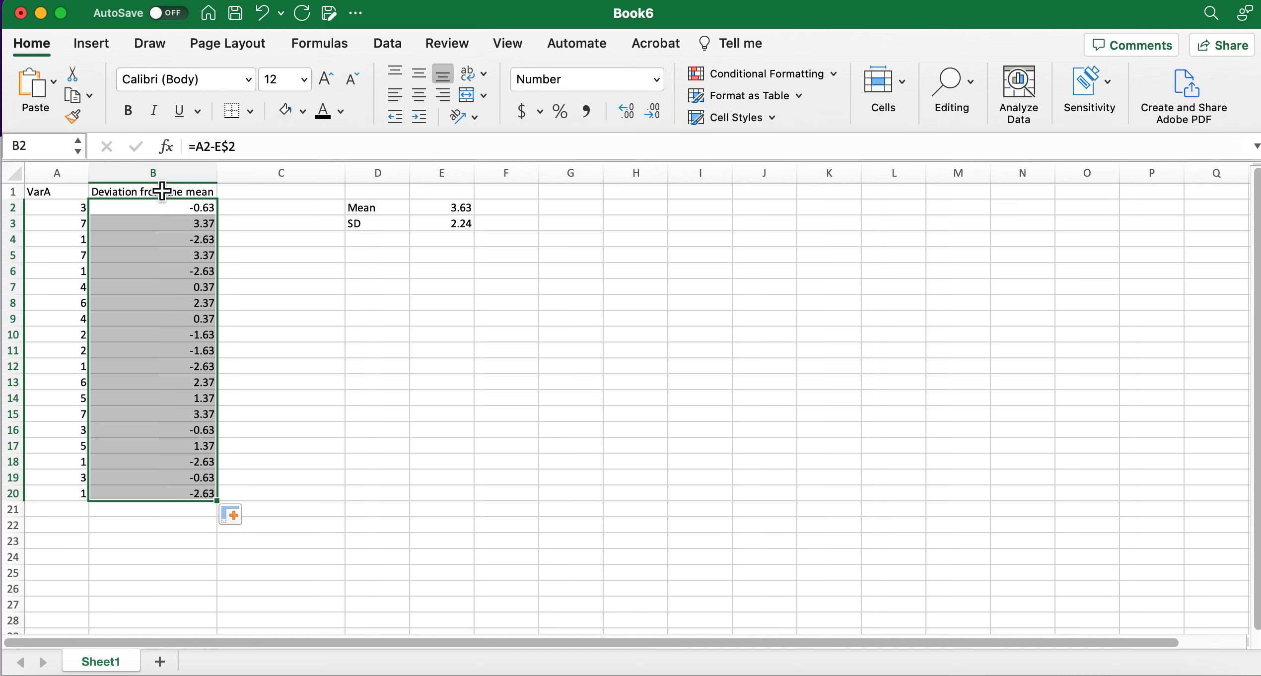
left_click(56, 224)
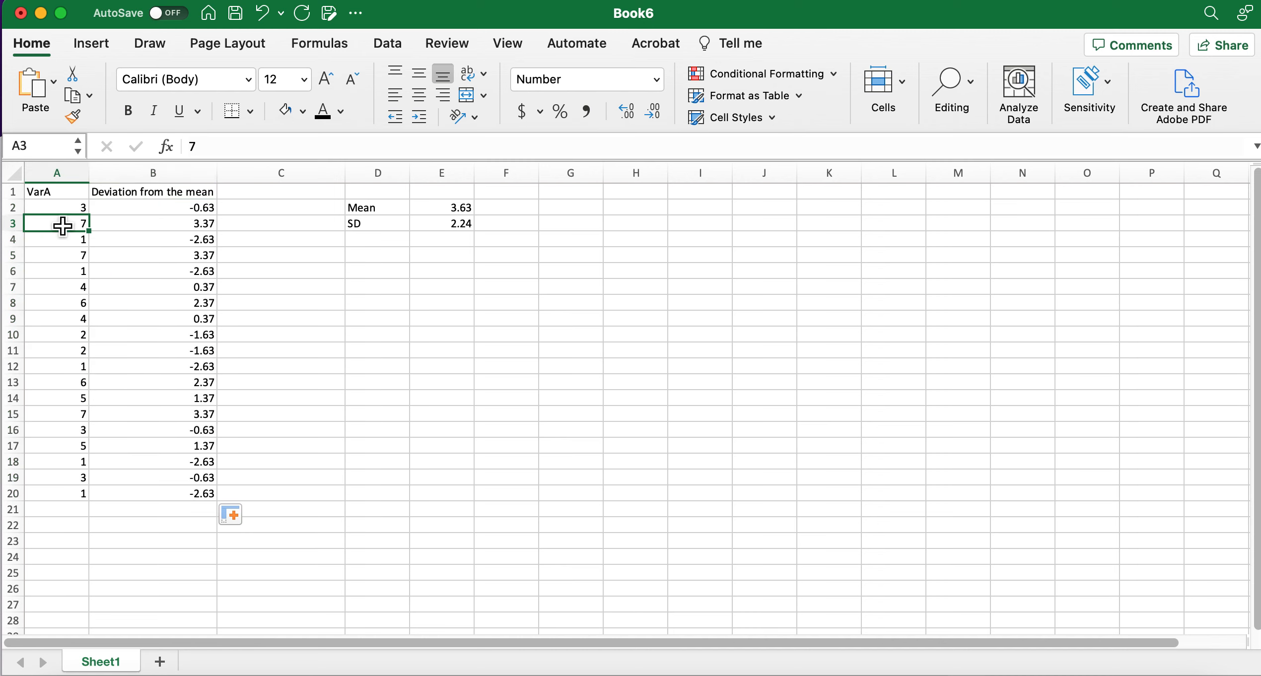
left_click(441, 207)
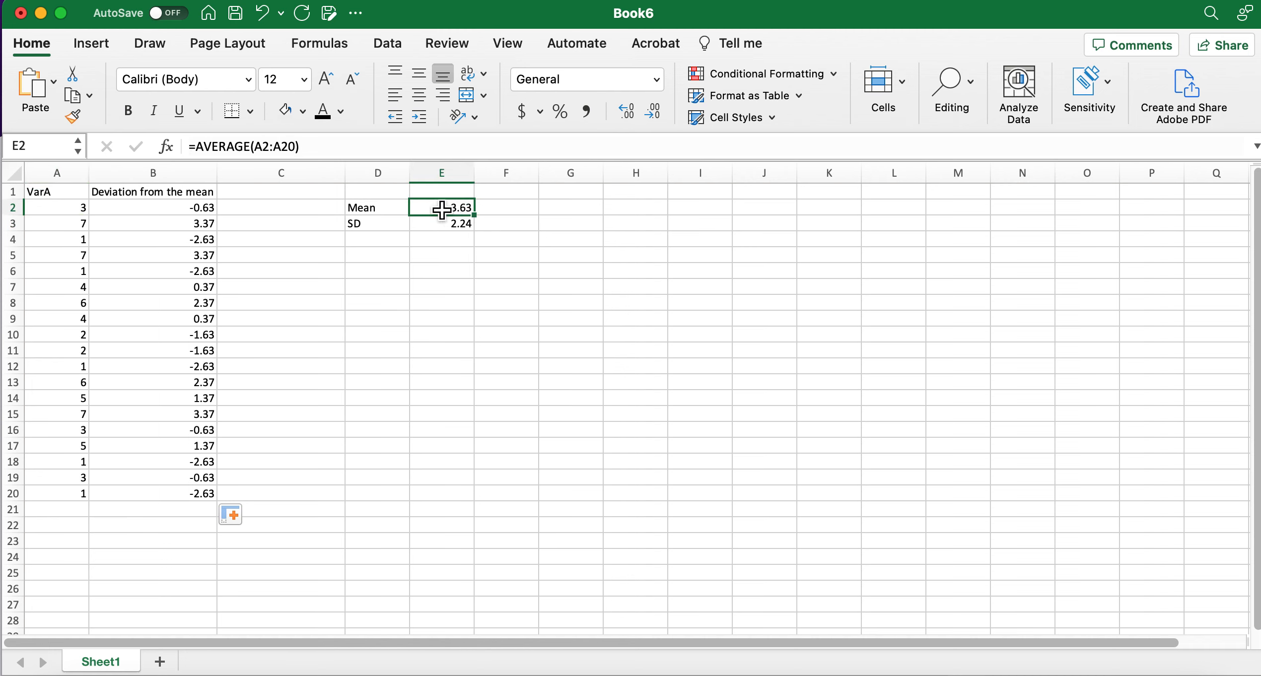
left_click(152, 223)
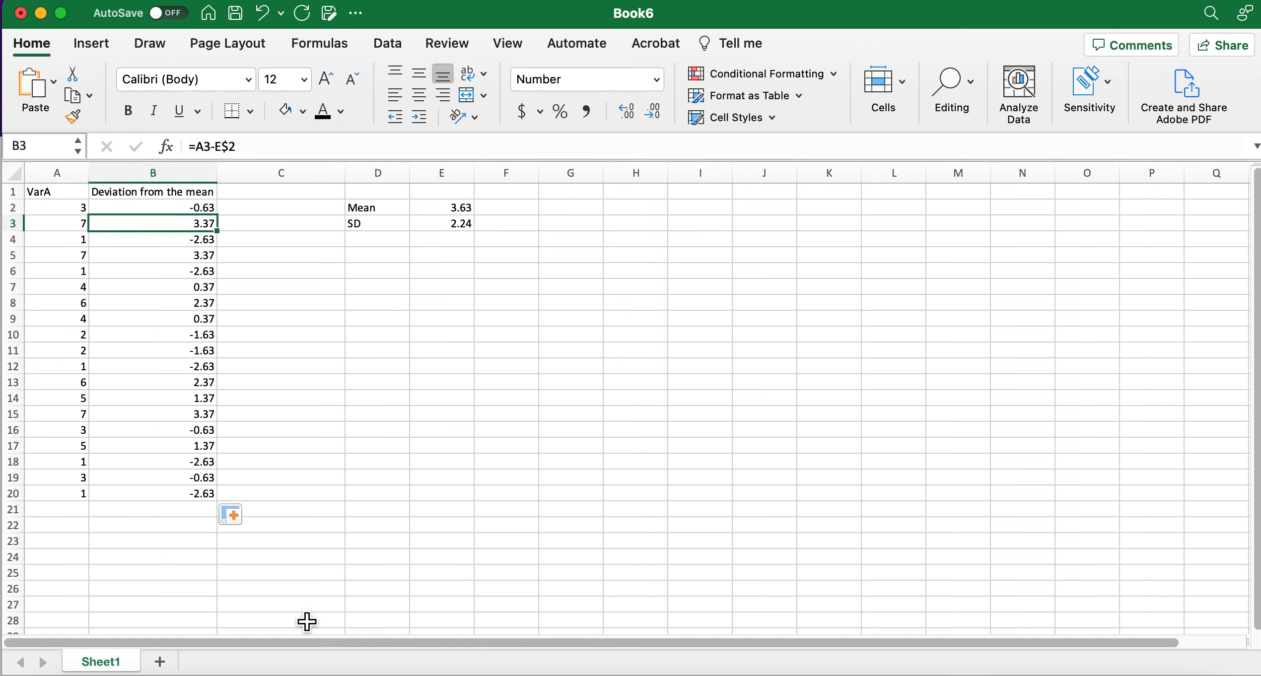
left_click(377, 240)
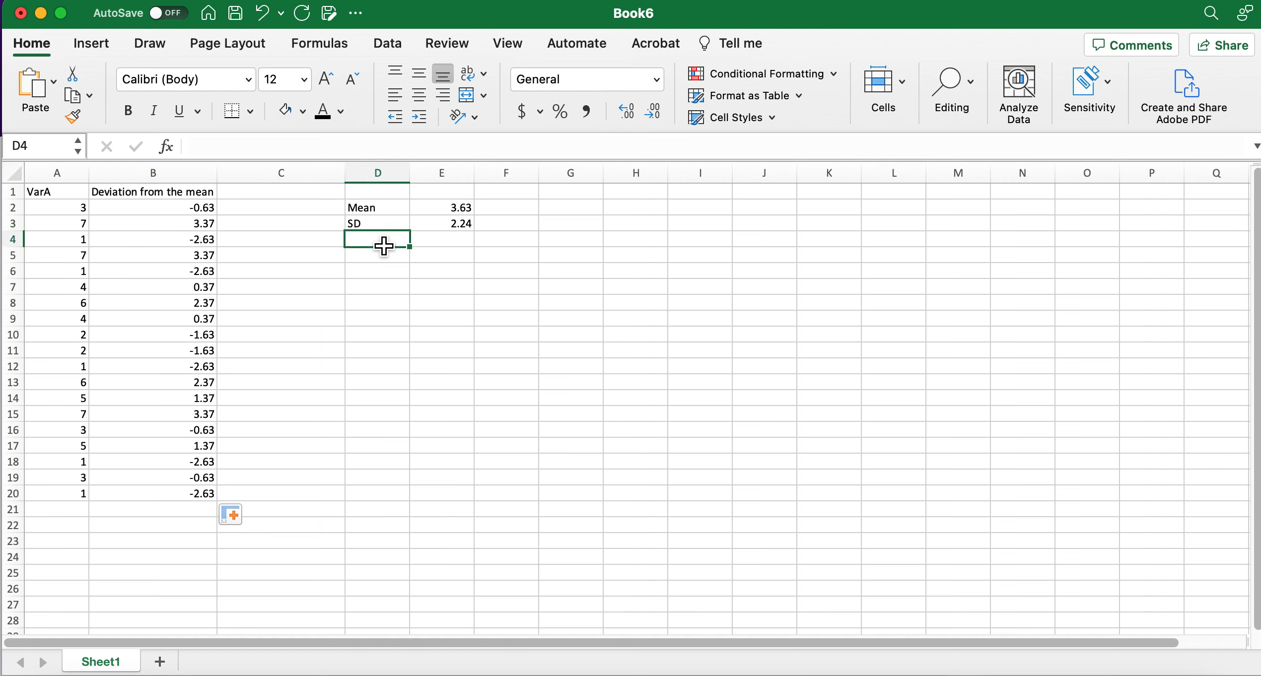
- Label D4 'SS' and enter =SUMSQ(B2:B20) in E4, giving 90.42
type("SS")
left_click(442, 239)
type("=")
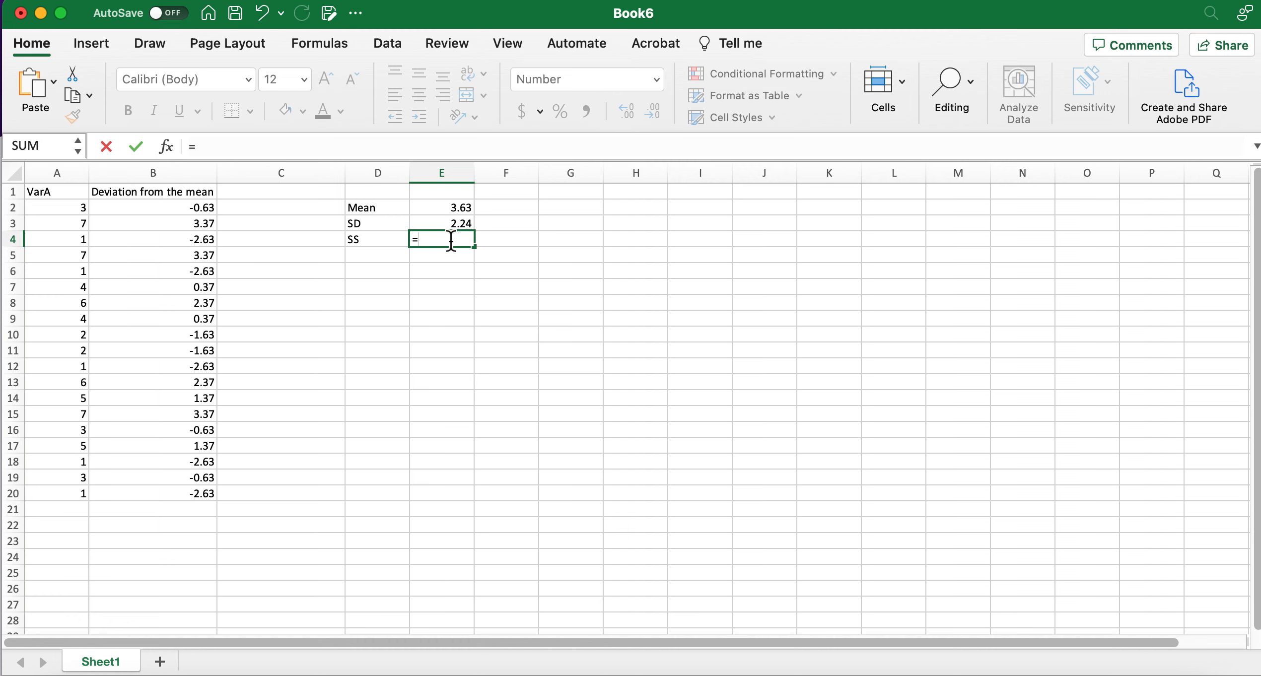
type("SUMSQ(")
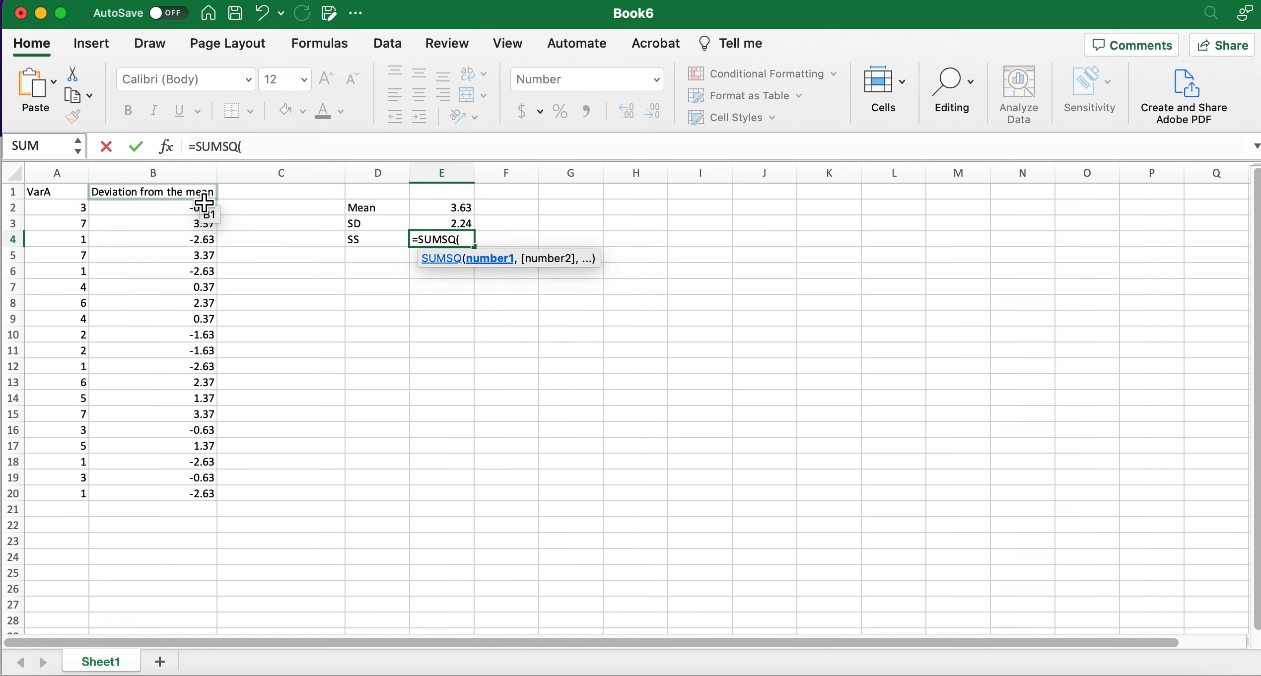
left_click_drag(152, 208, 152, 304)
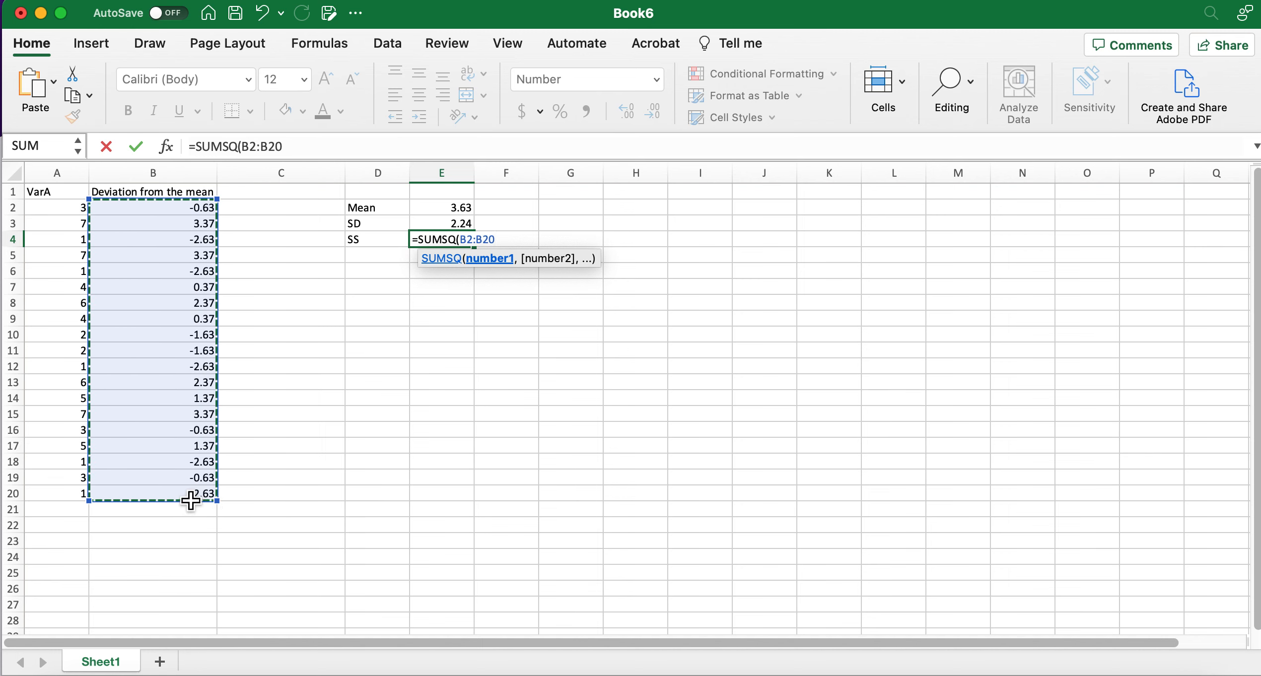
key("Return")
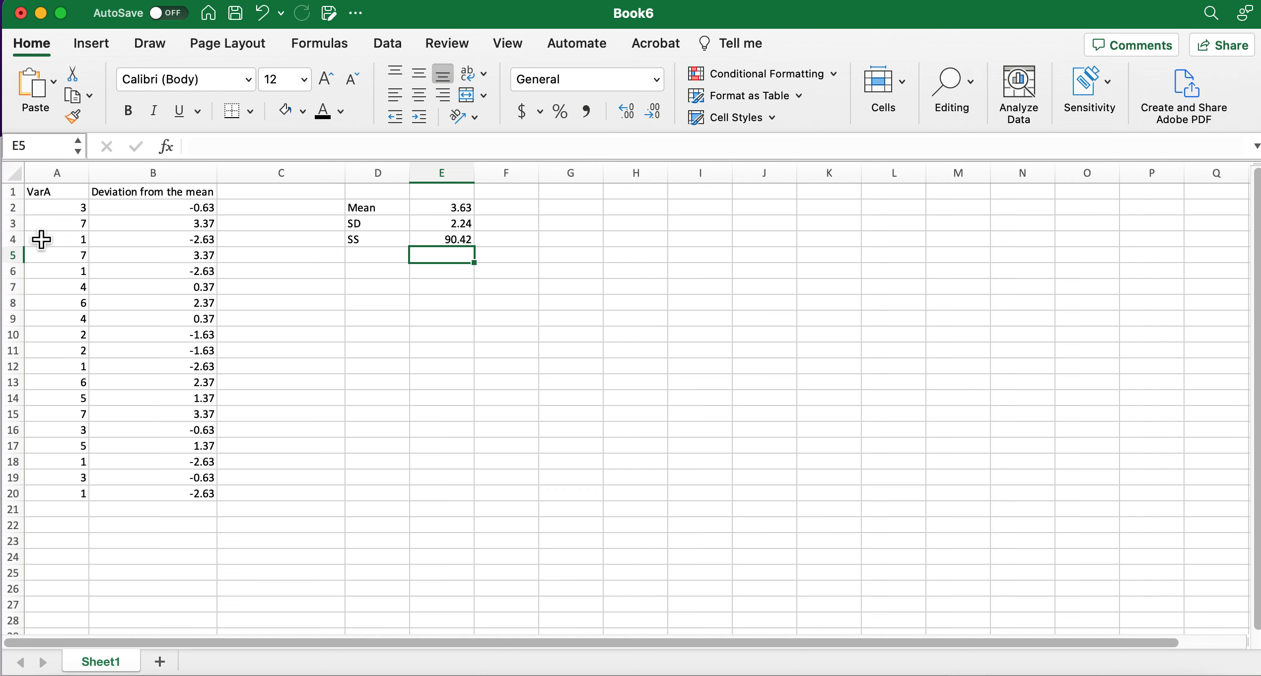
mouse_move(59, 212)
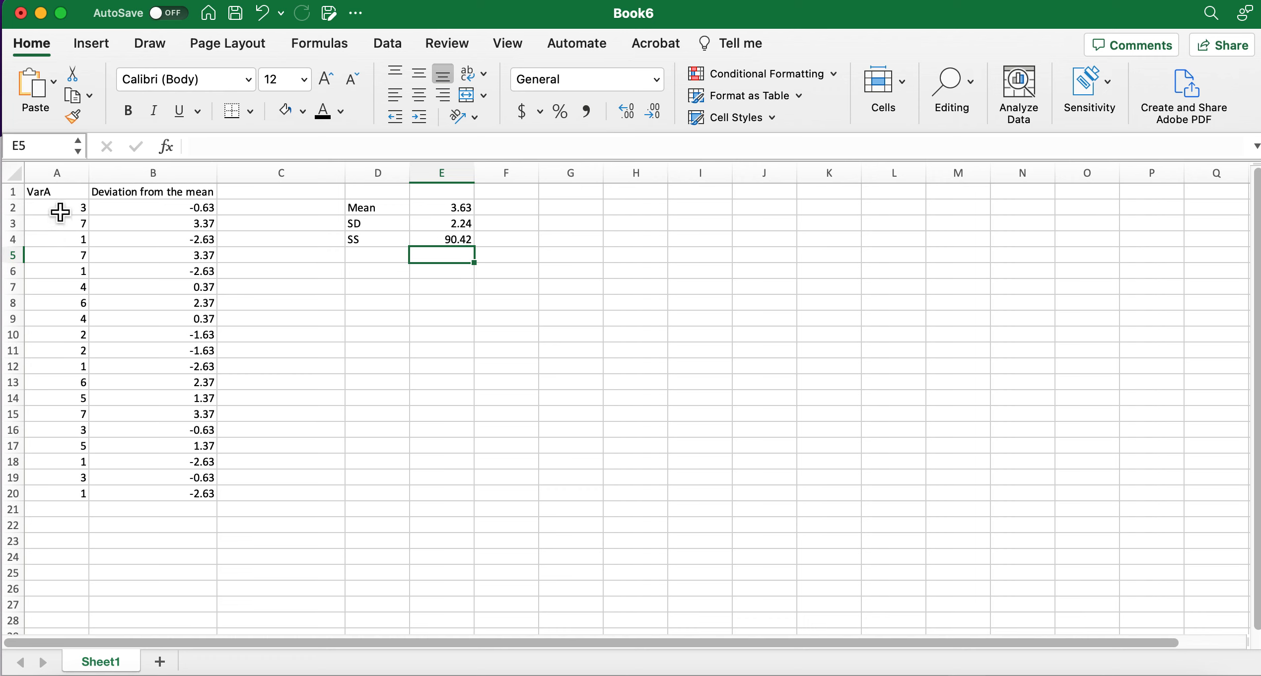
- Drag the Mean, SD and SS block from columns D:E to F:G
left_click(281, 207)
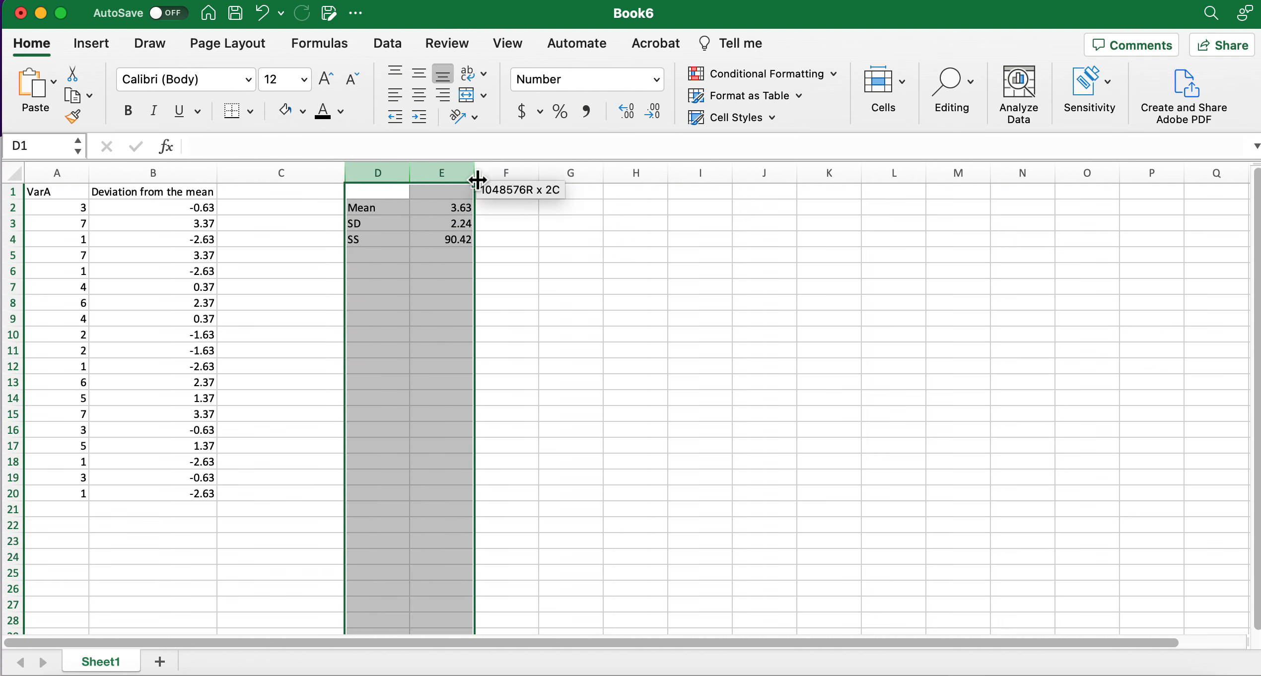
left_click(506, 255)
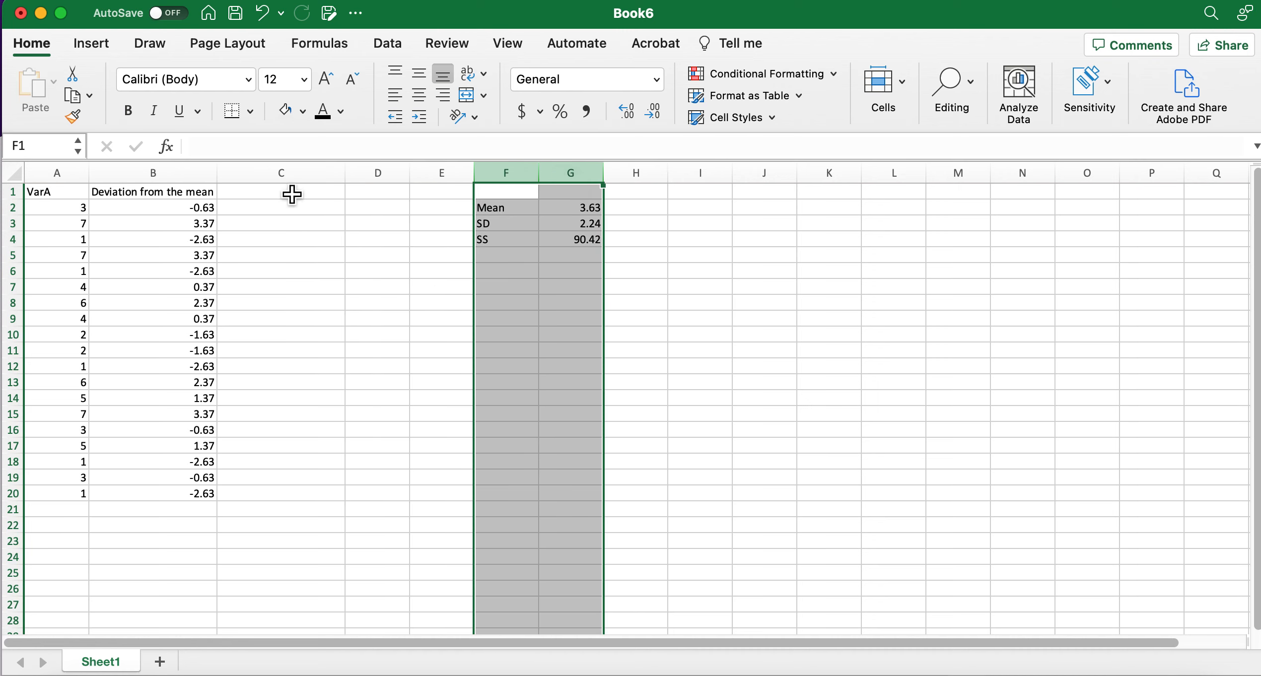
left_click(281, 191)
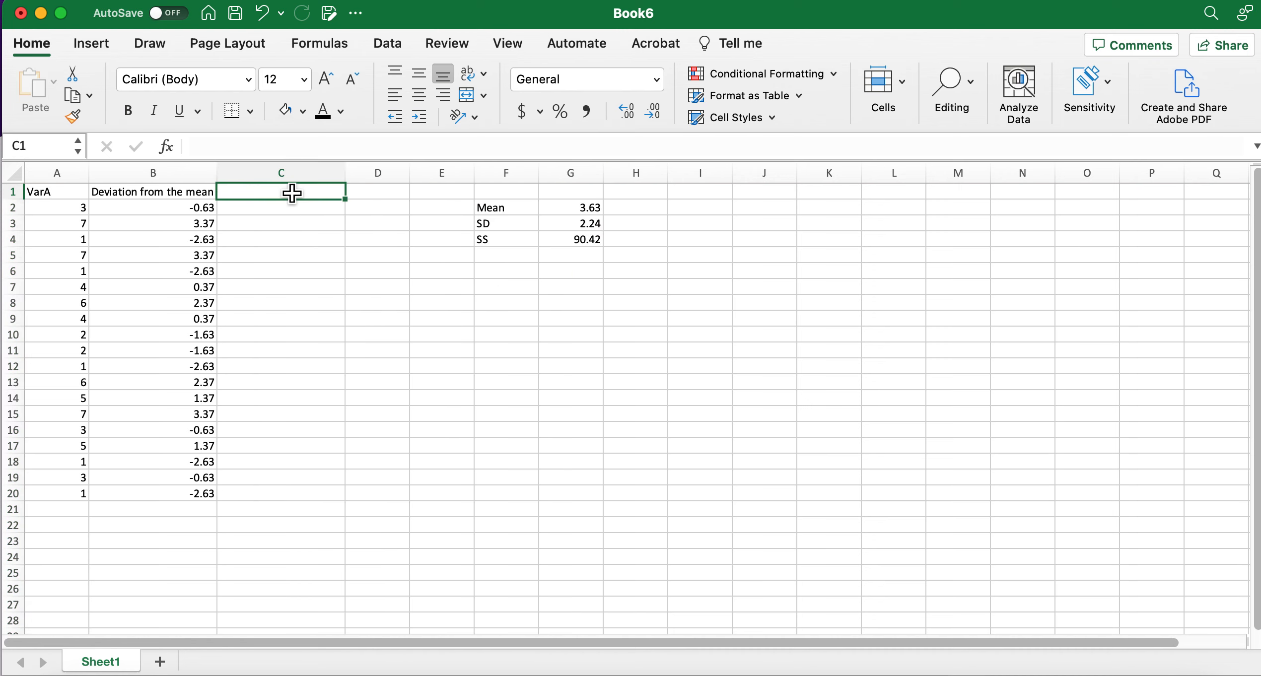
- Add the heading 'Squared Values' in C1
type("Squared")
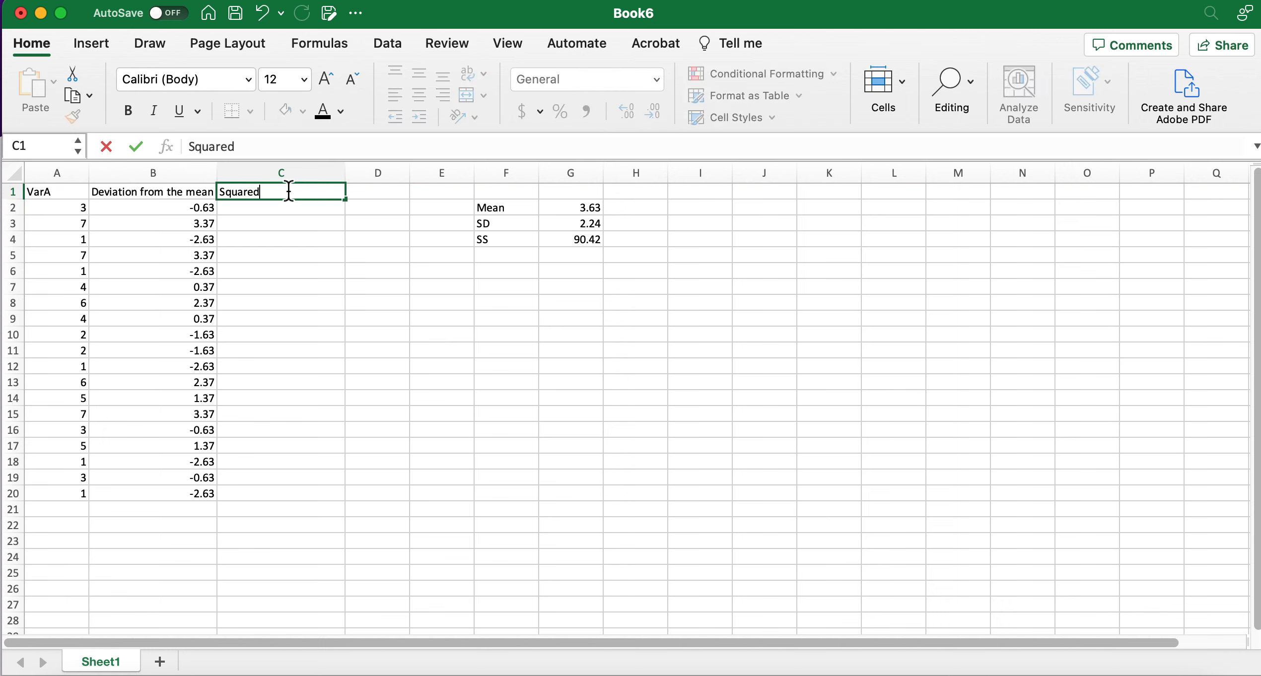
type("Val")
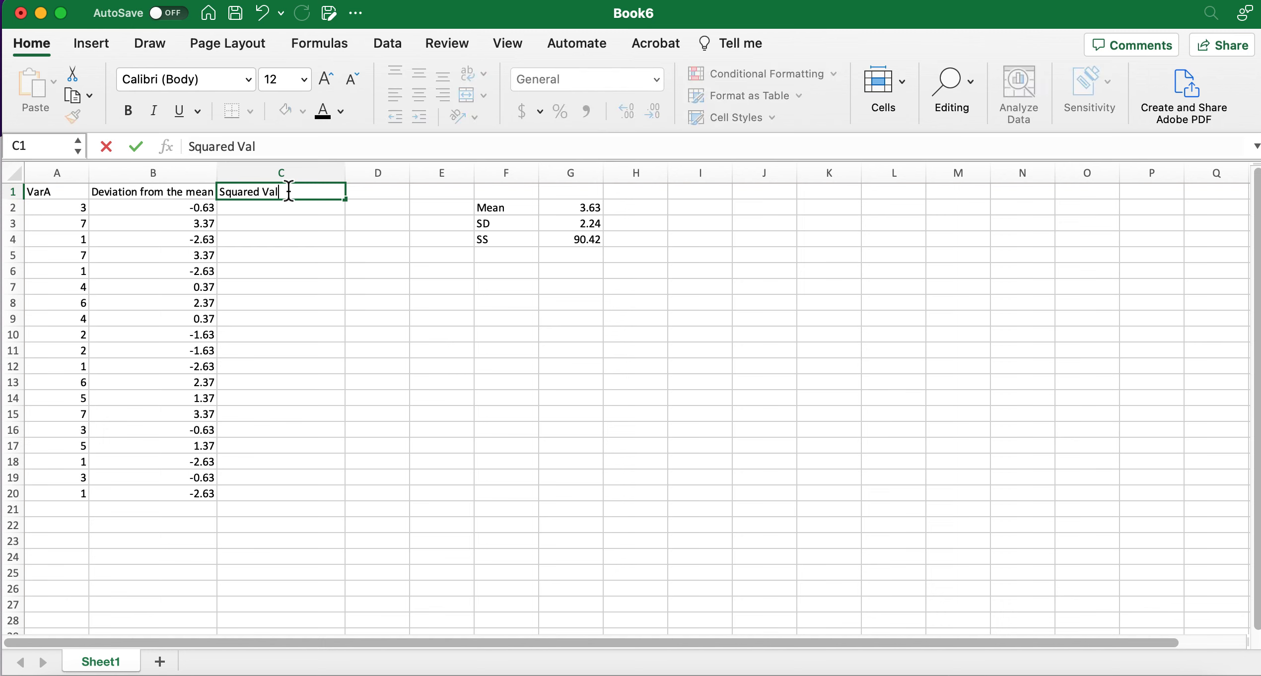
key("Return")
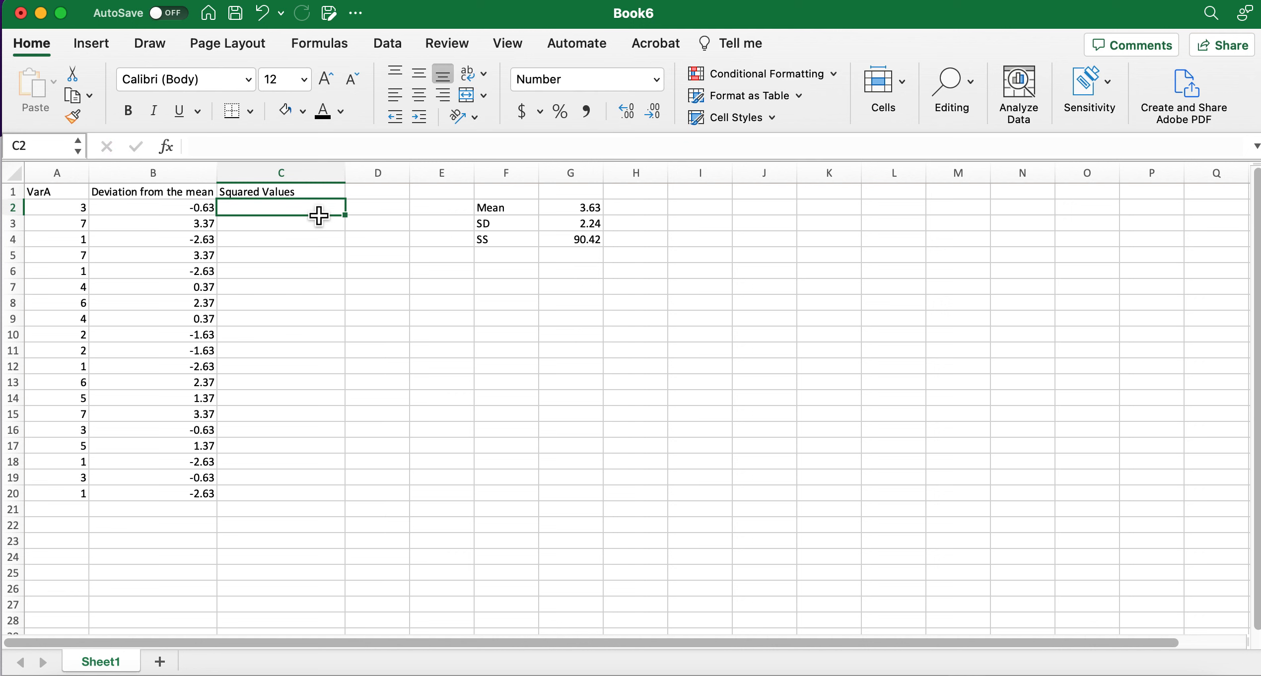
- Enter =B2*B2 in C2, giving 0.40
type("=B2")
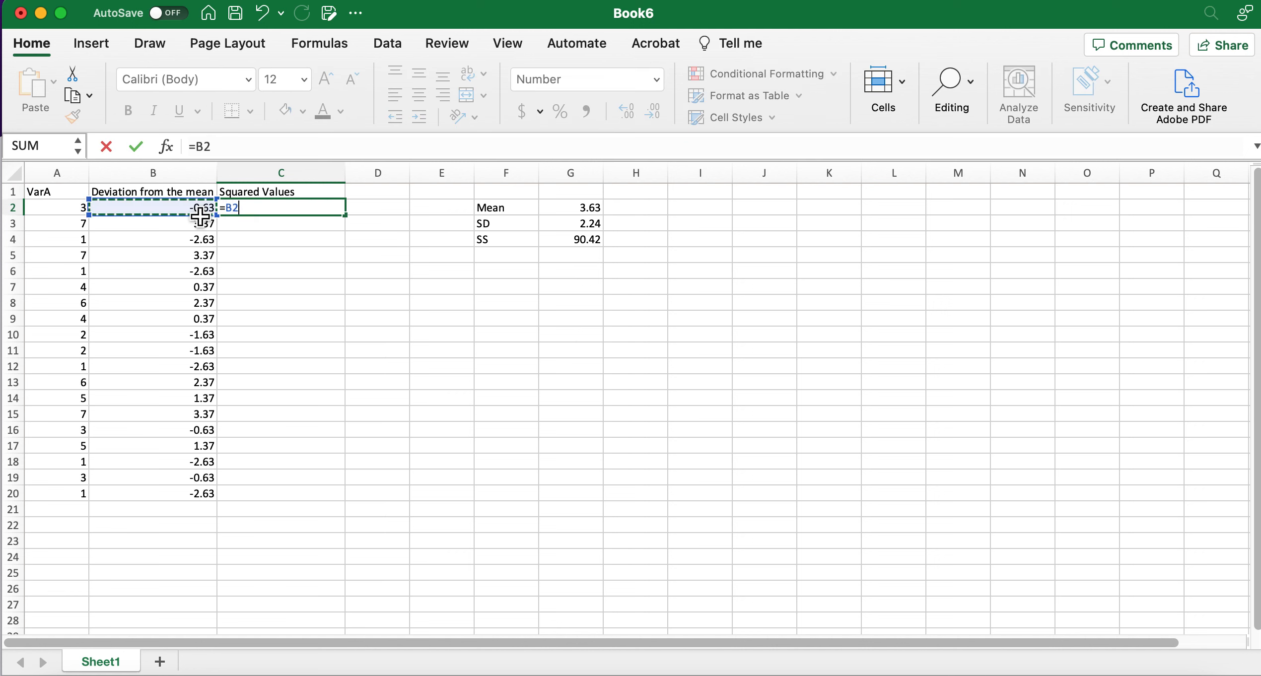
type("*")
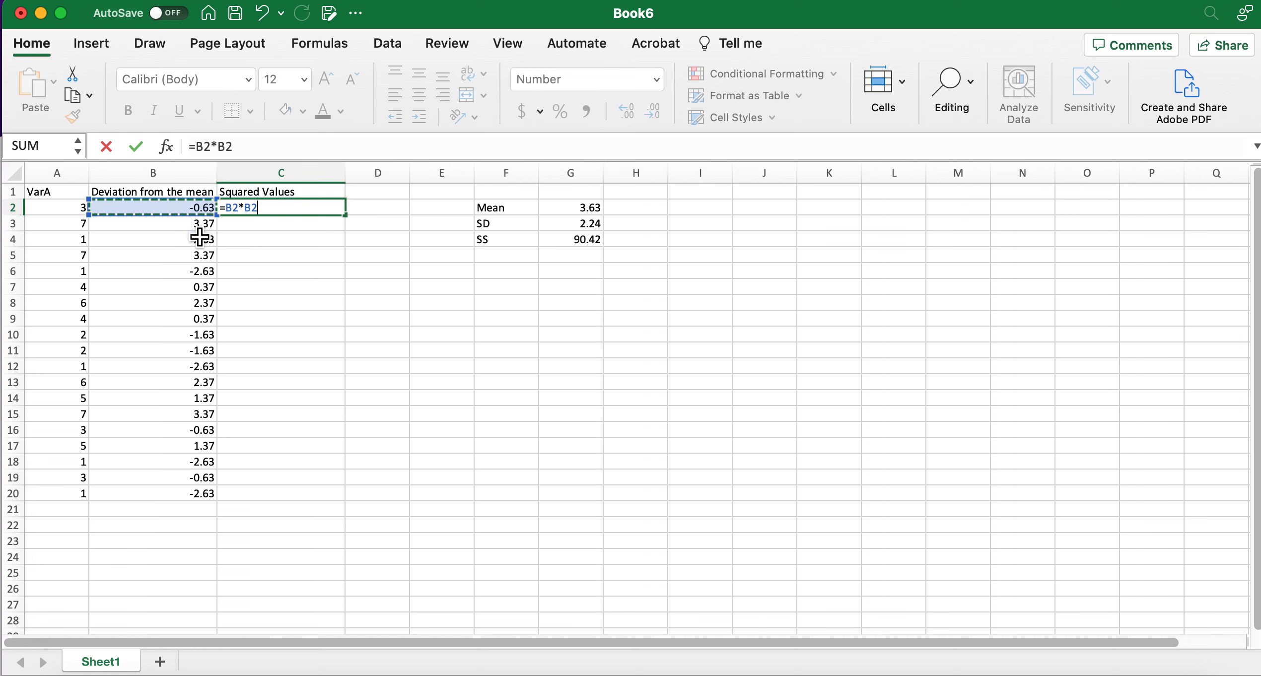
key("Return")
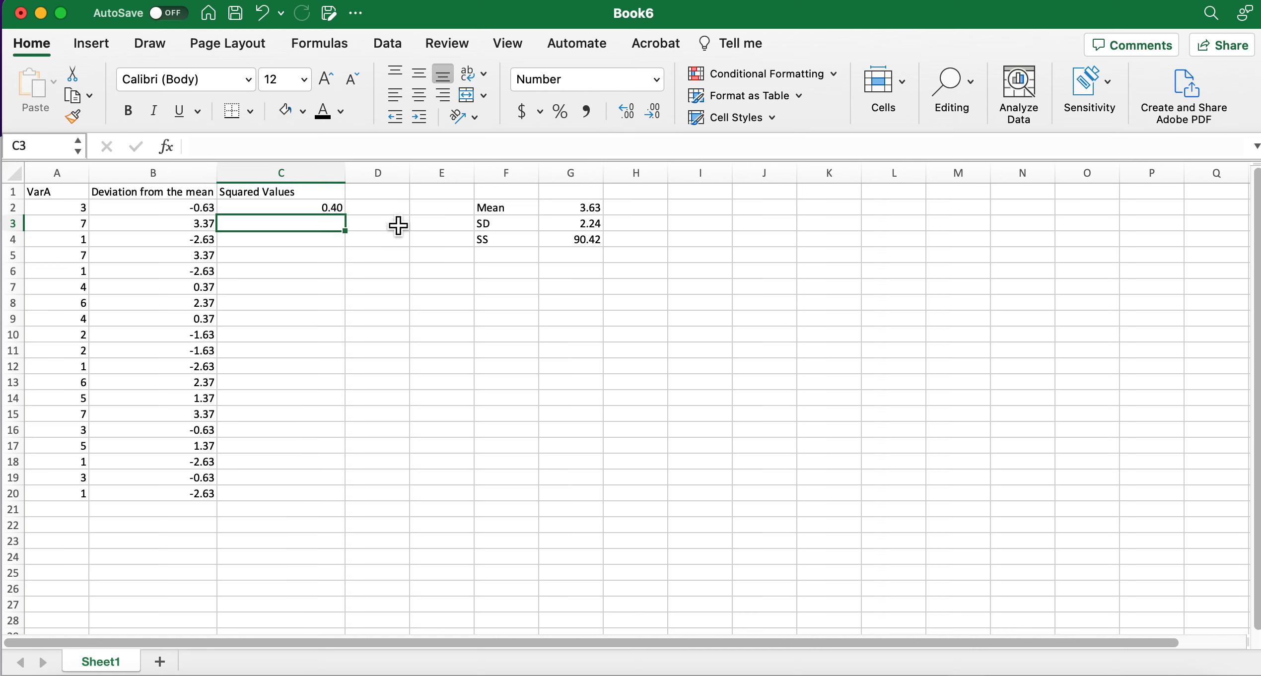
mouse_move(186, 210)
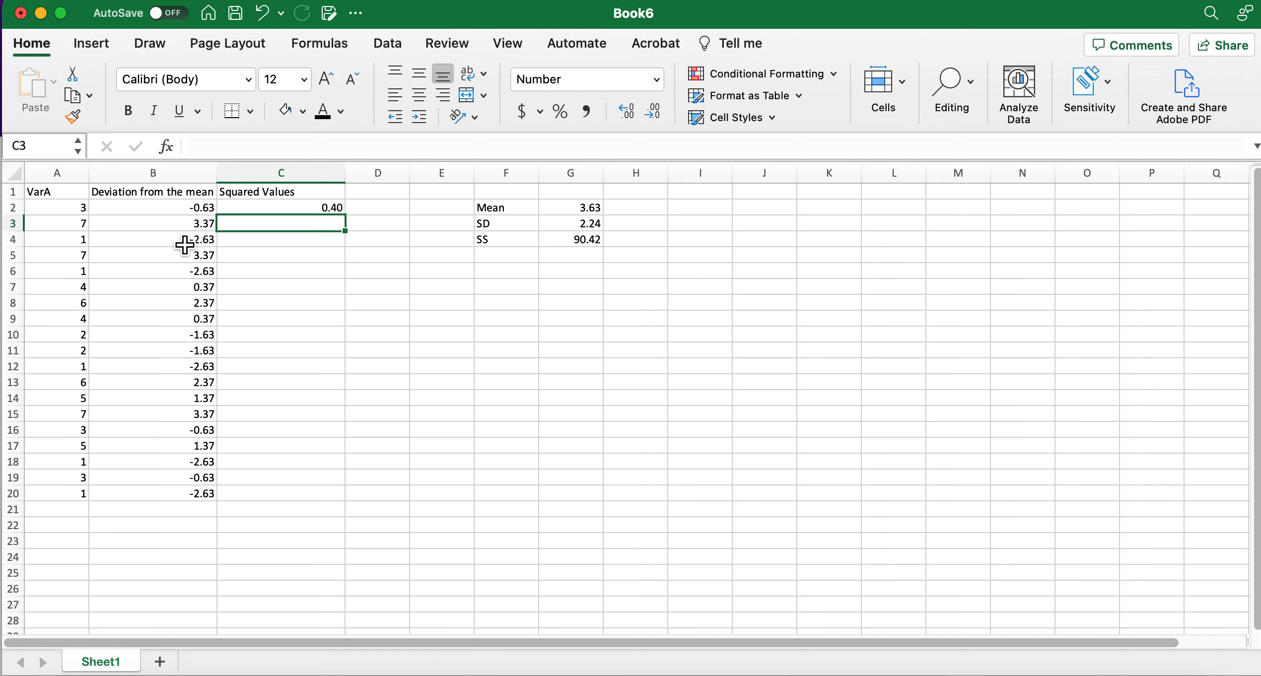
mouse_move(284, 512)
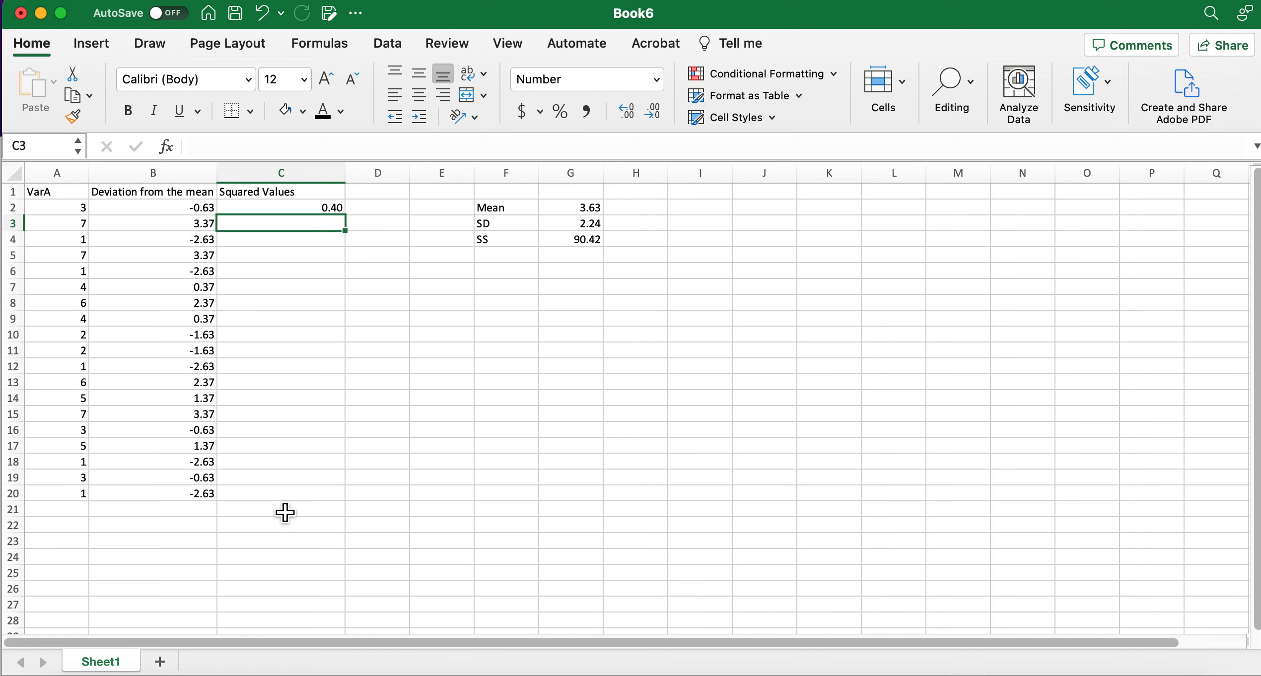
mouse_move(183, 446)
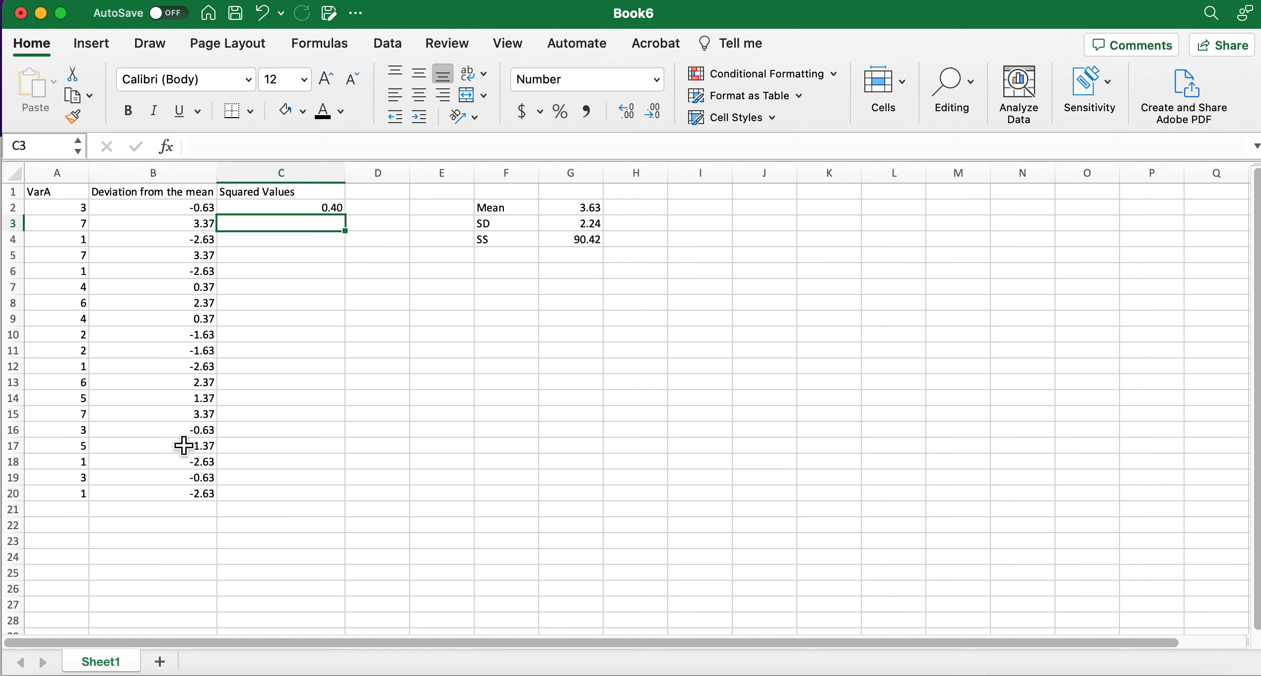
mouse_move(178, 267)
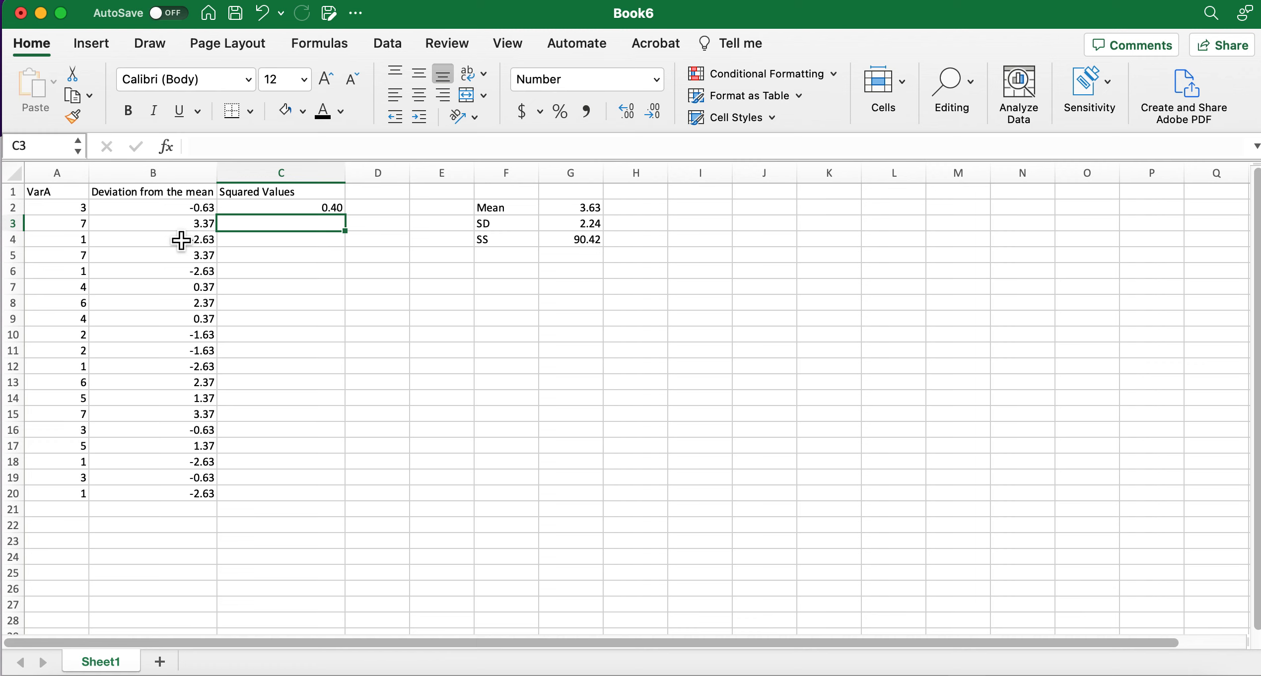
mouse_move(322, 215)
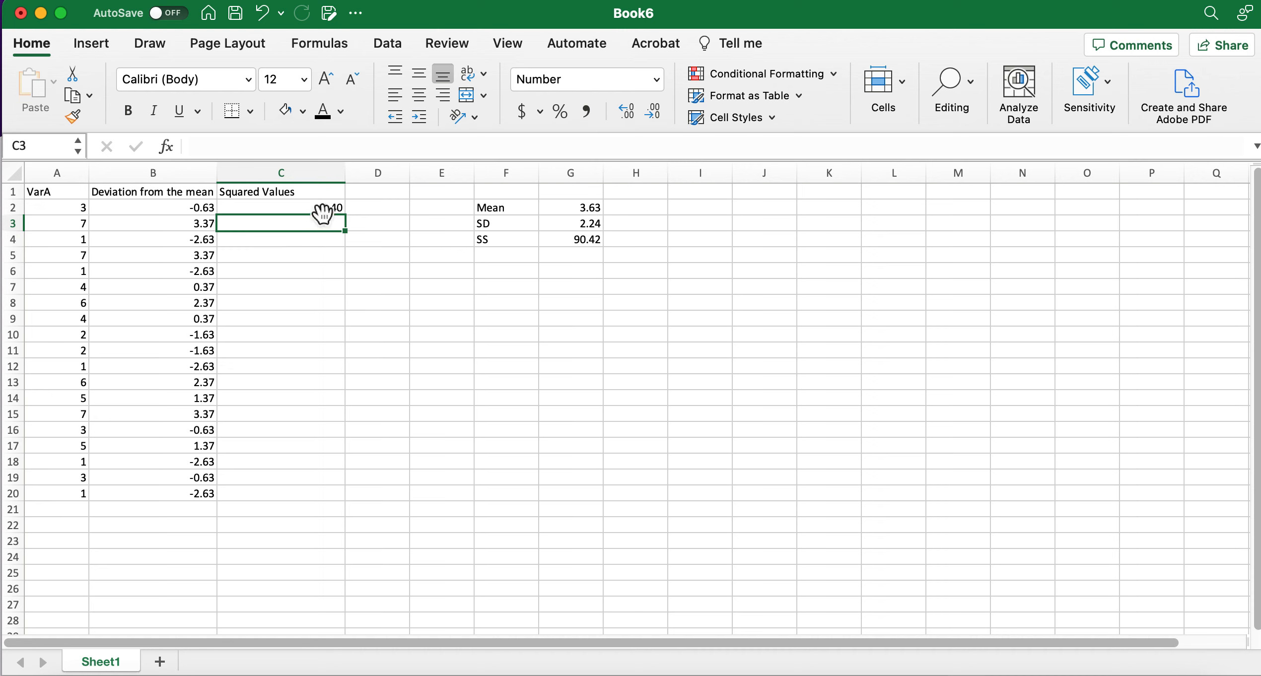
left_click(280, 208)
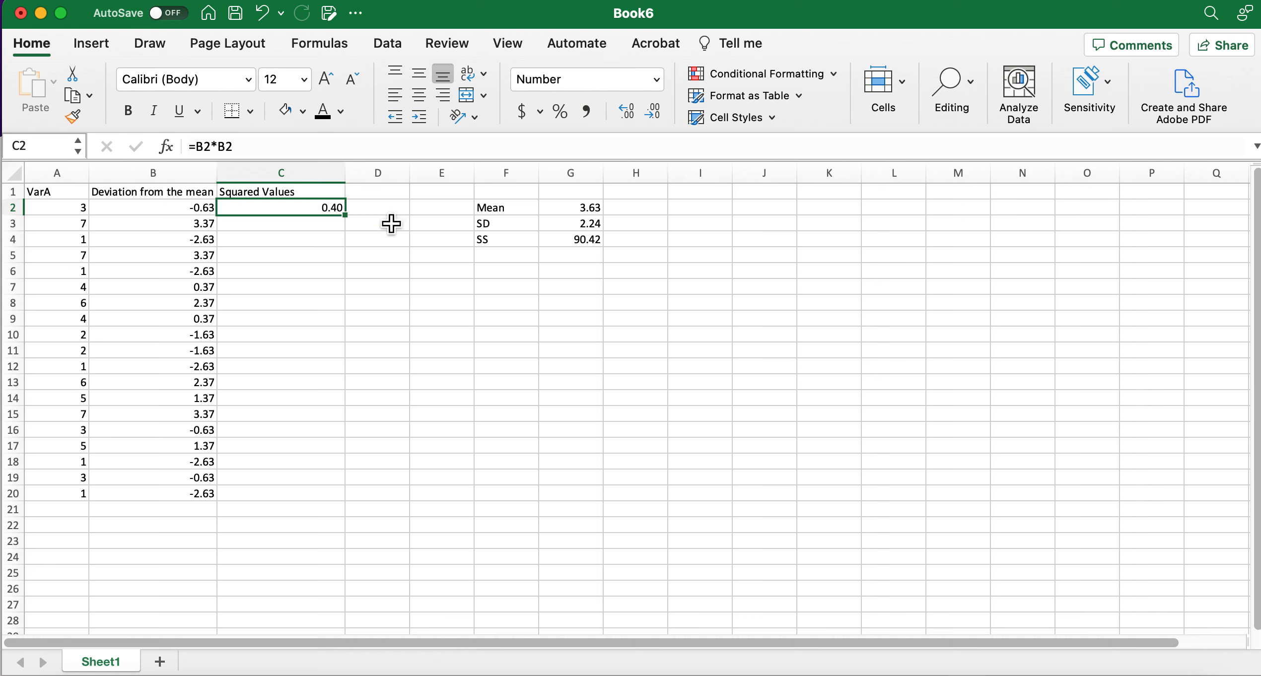
mouse_move(354, 219)
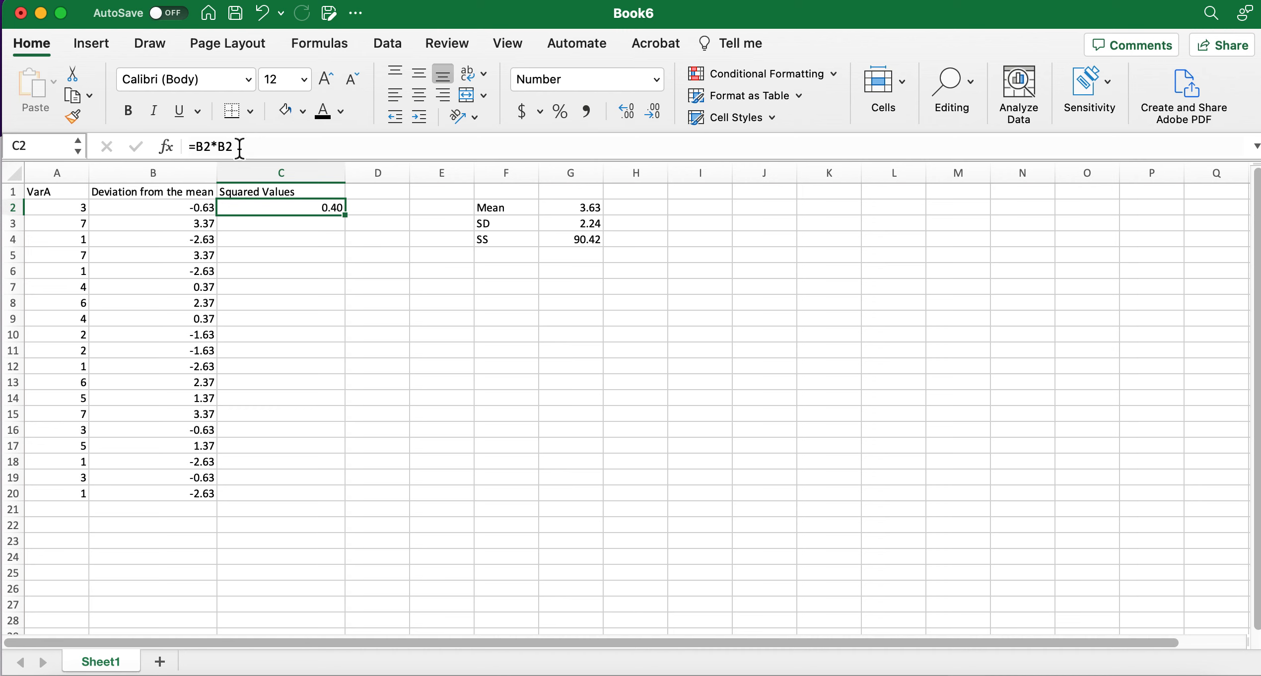
mouse_move(306, 389)
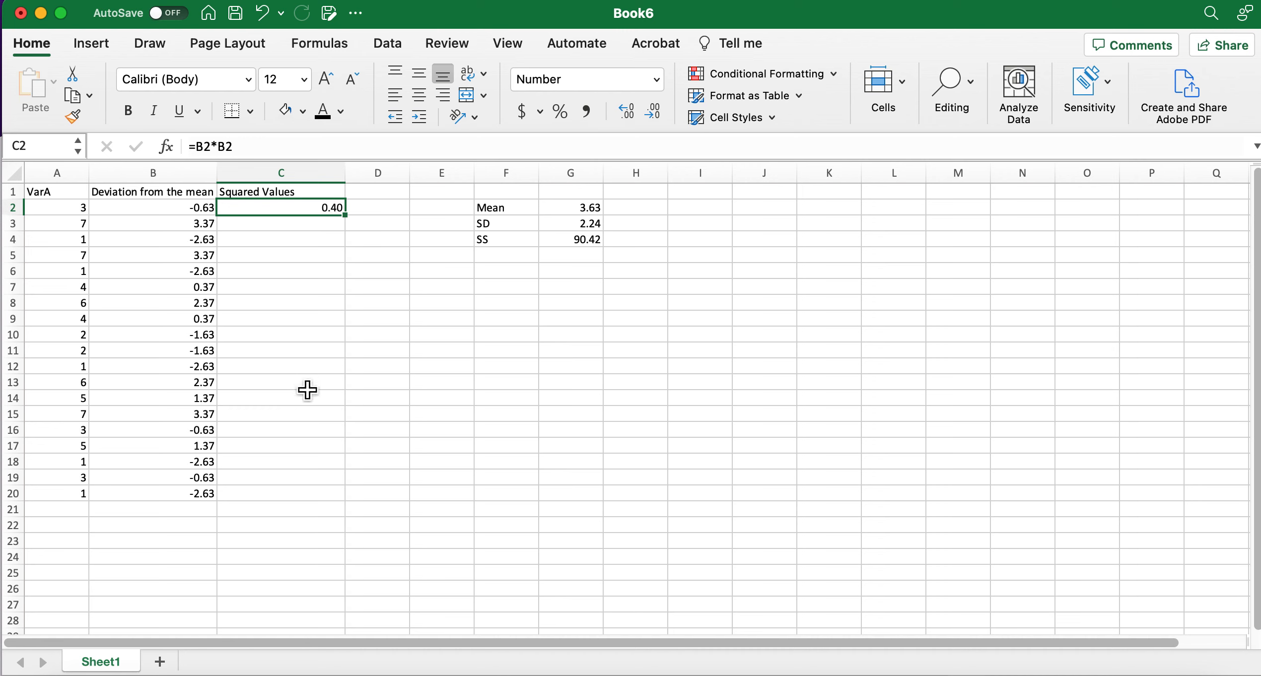
mouse_move(196, 399)
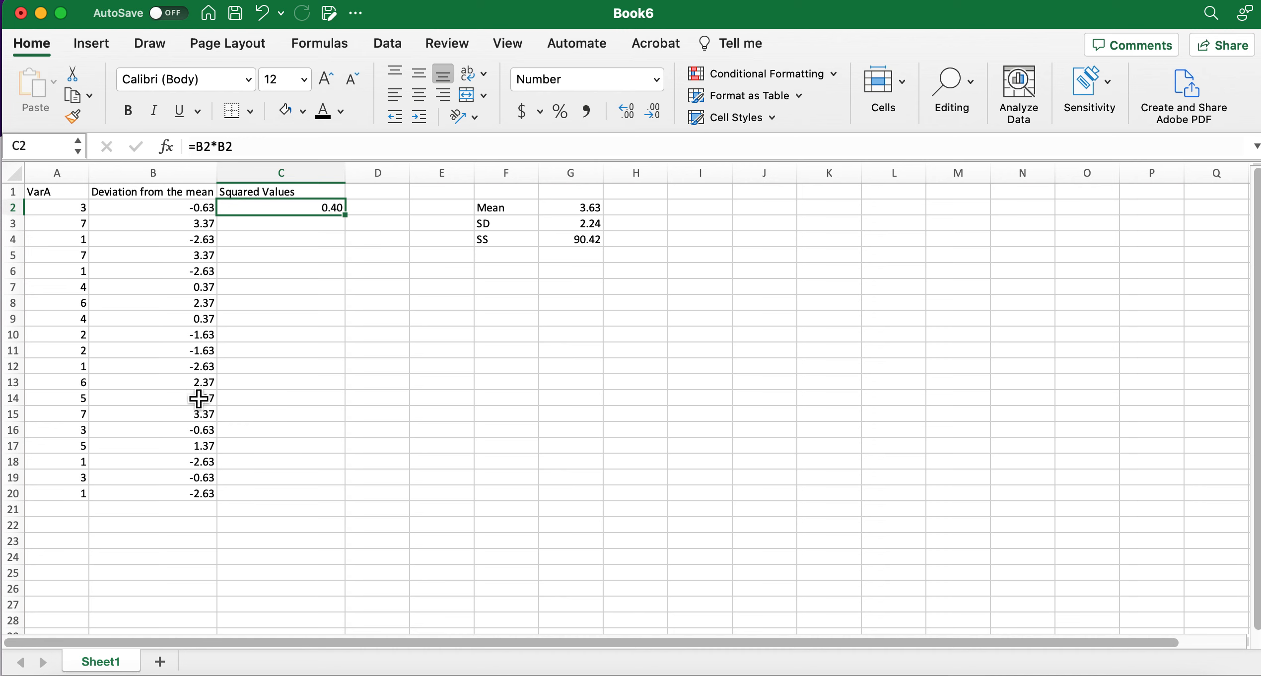
mouse_move(324, 210)
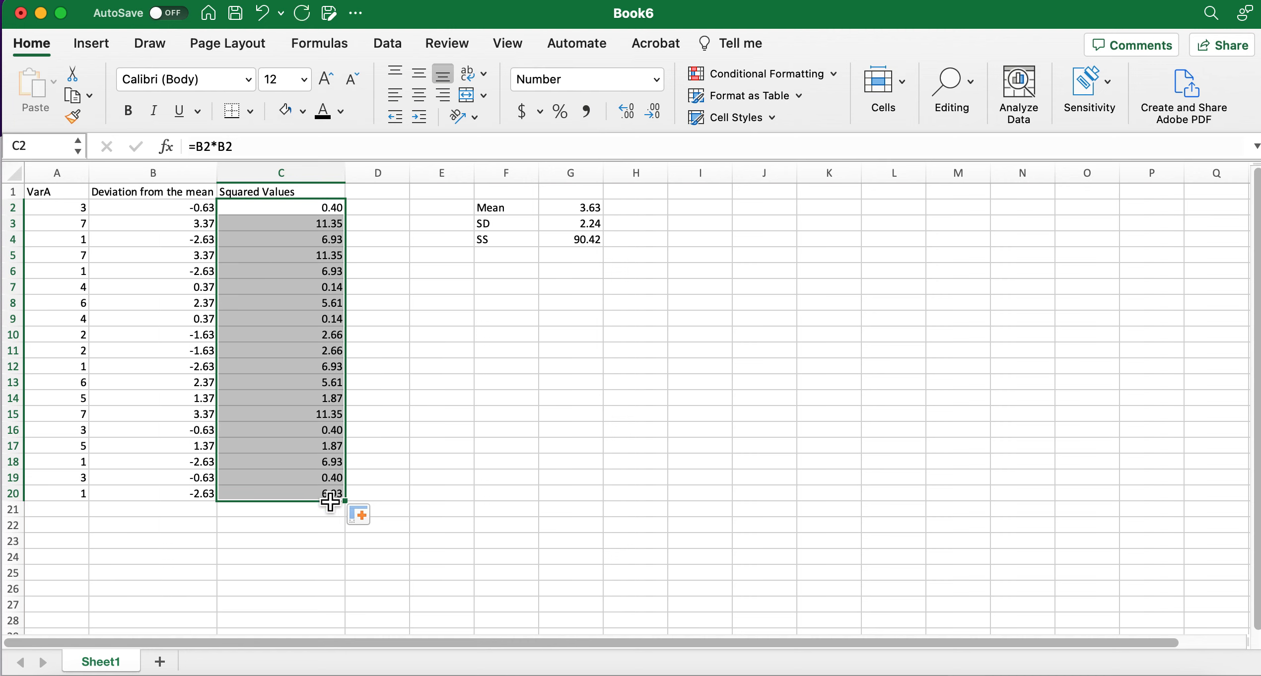
- Enter =SUM(C2:C20) in C21 to total the squared values to 90.42
type("=")
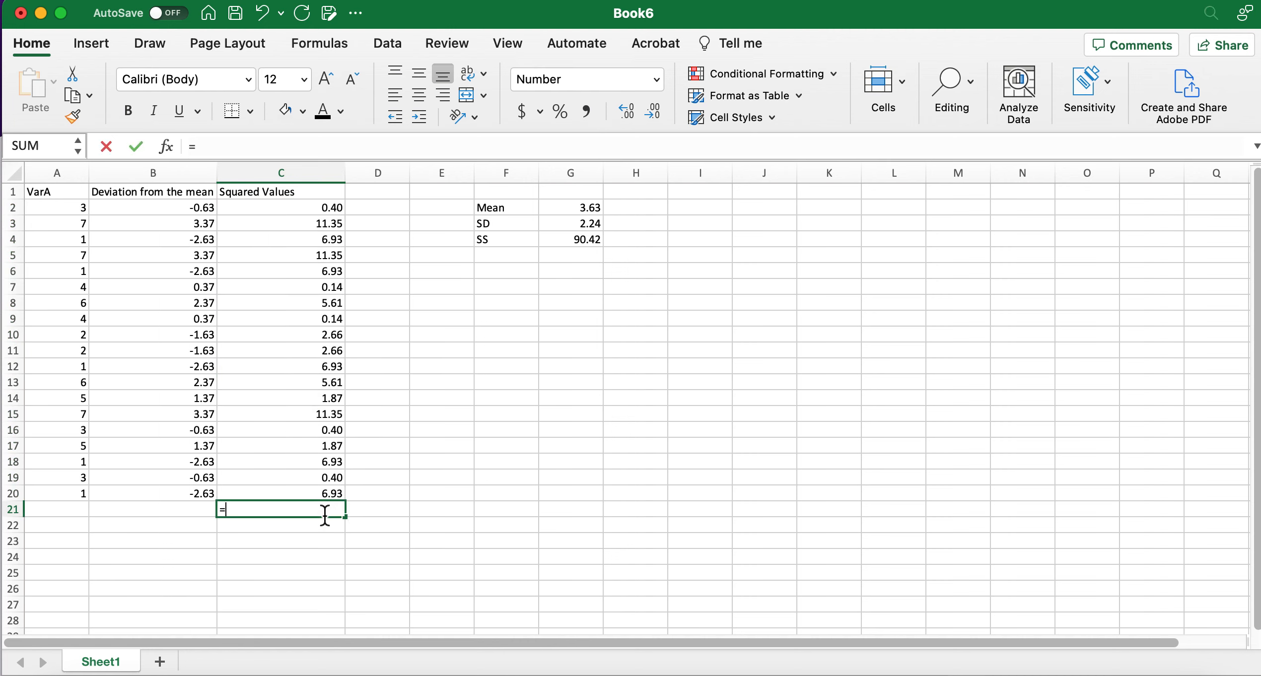
type("SUM(")
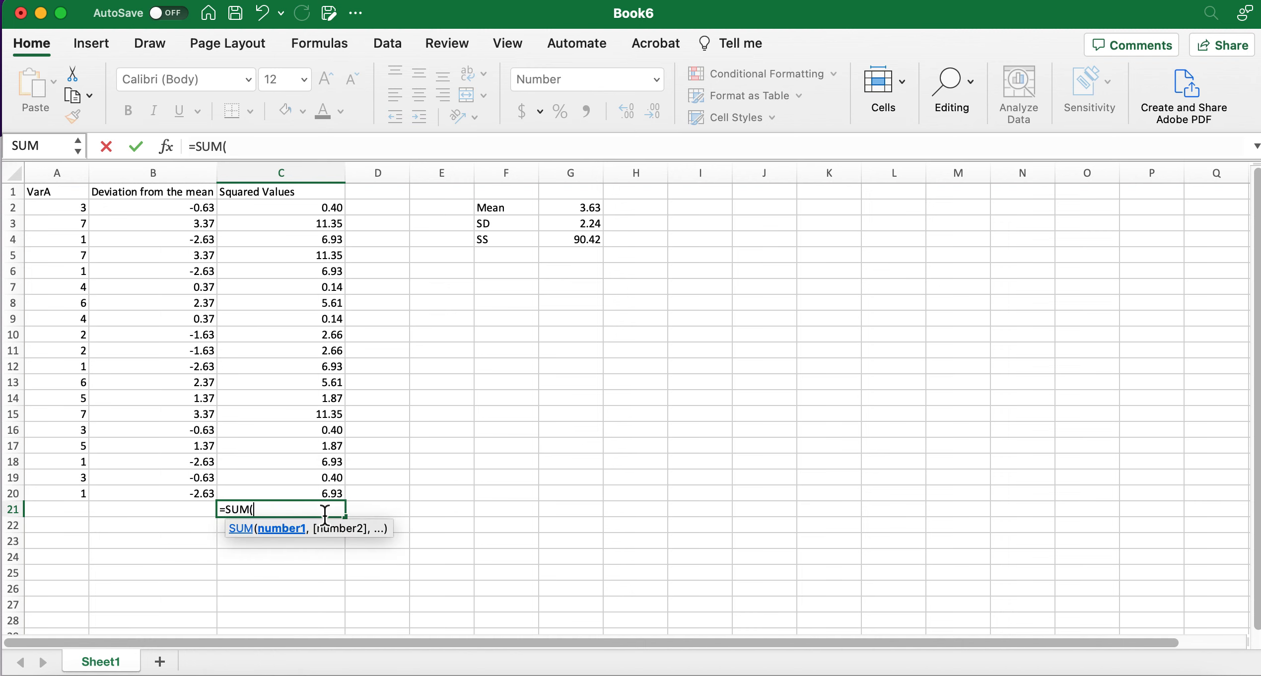
left_click_drag(280, 207, 280, 271)
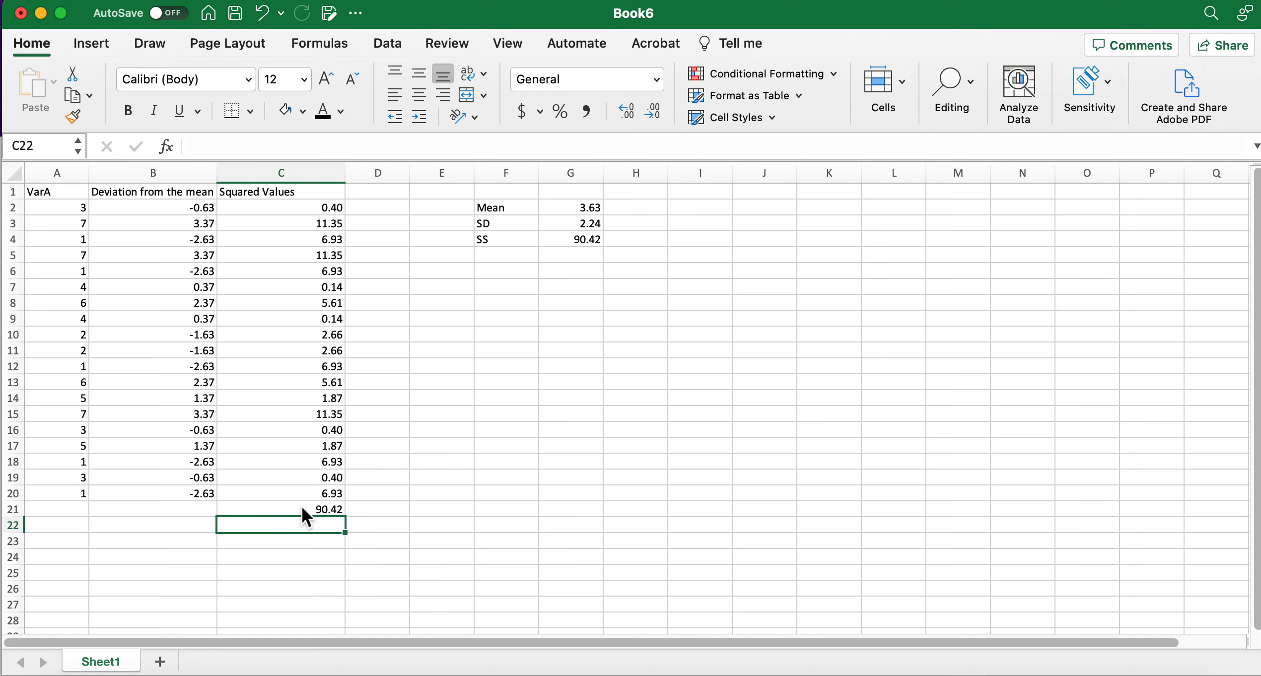
left_click(280, 508)
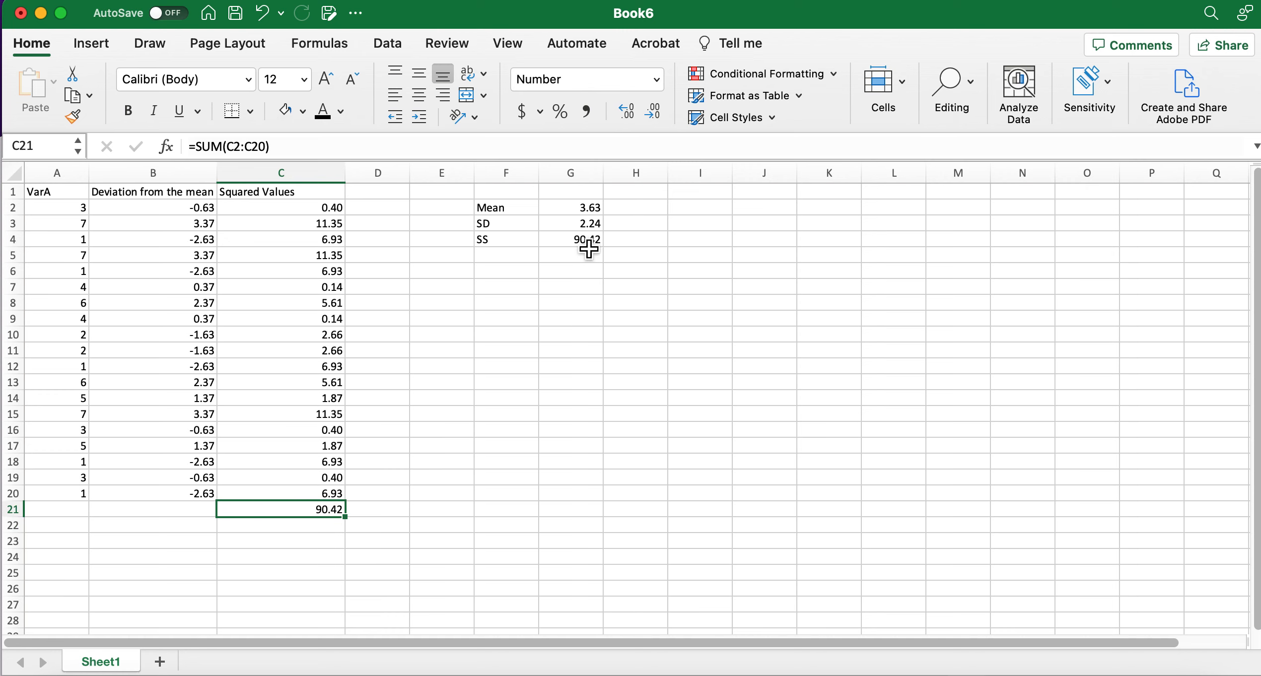
mouse_move(338, 508)
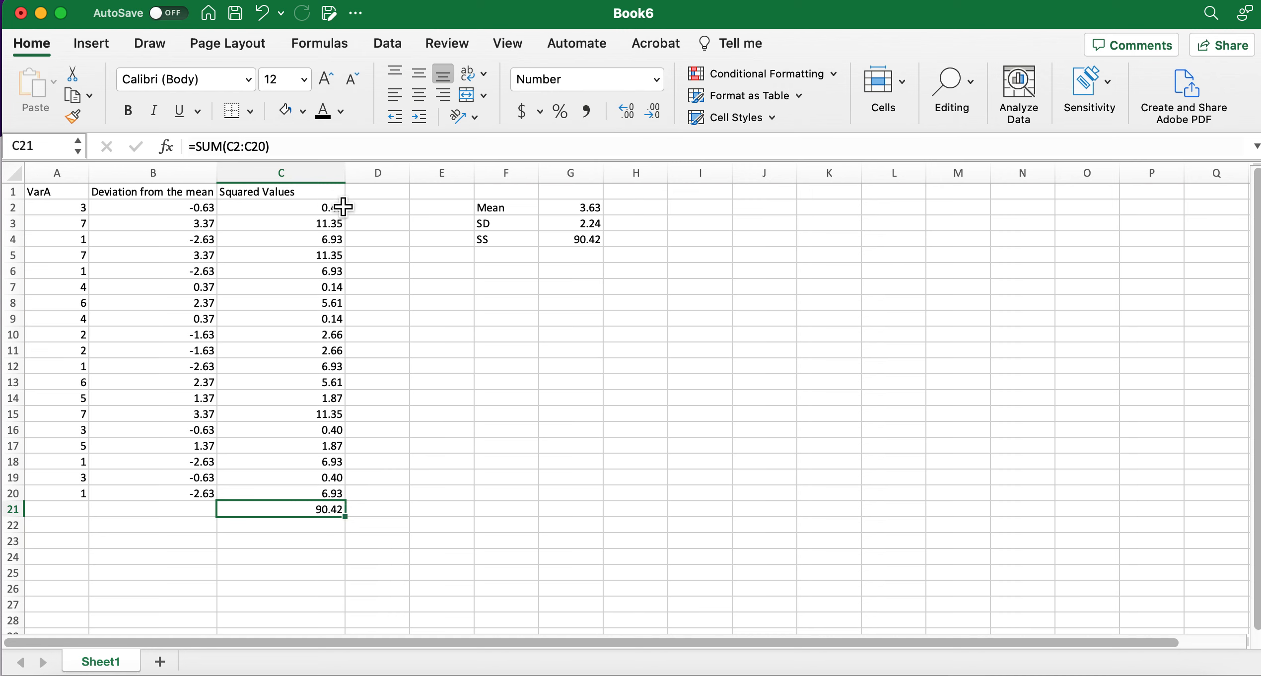
mouse_move(357, 211)
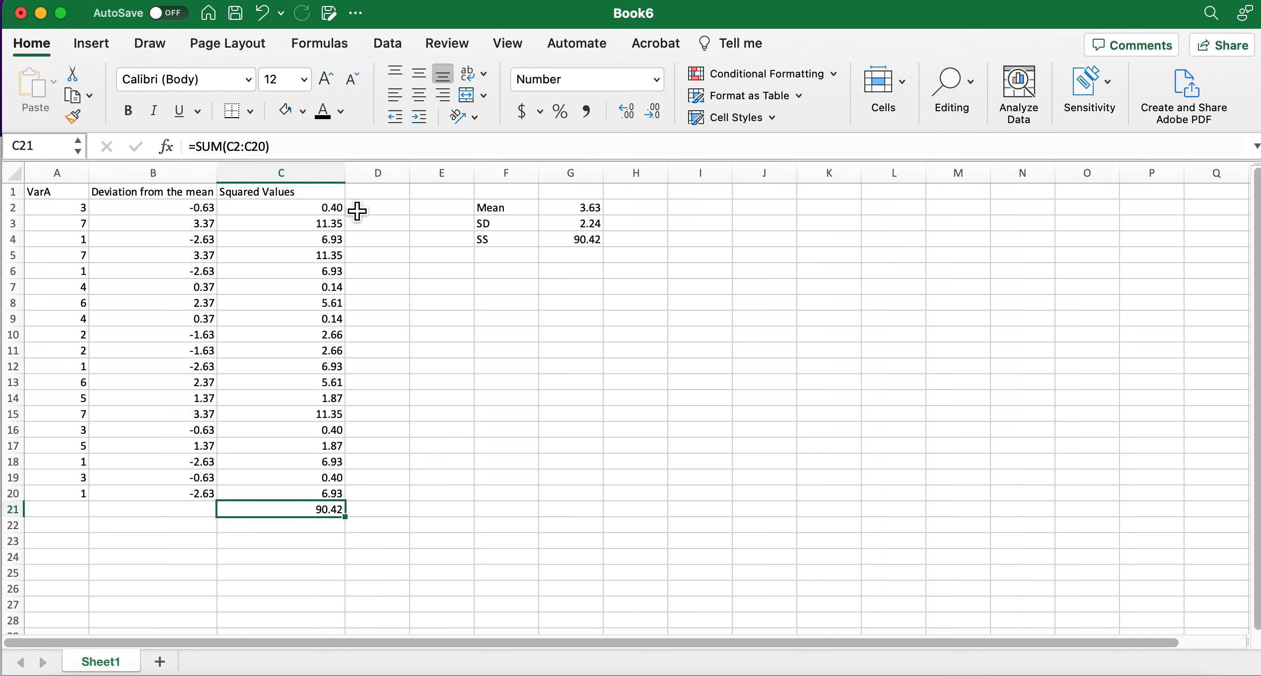
mouse_move(130, 231)
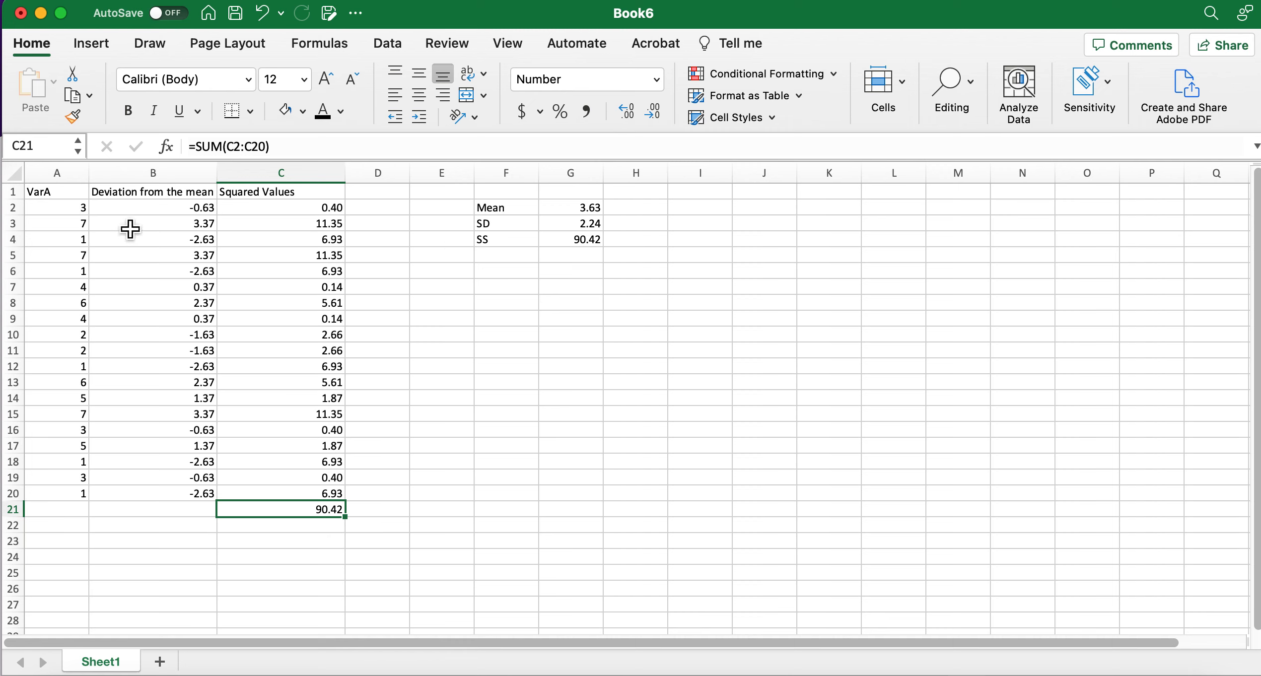
mouse_move(143, 504)
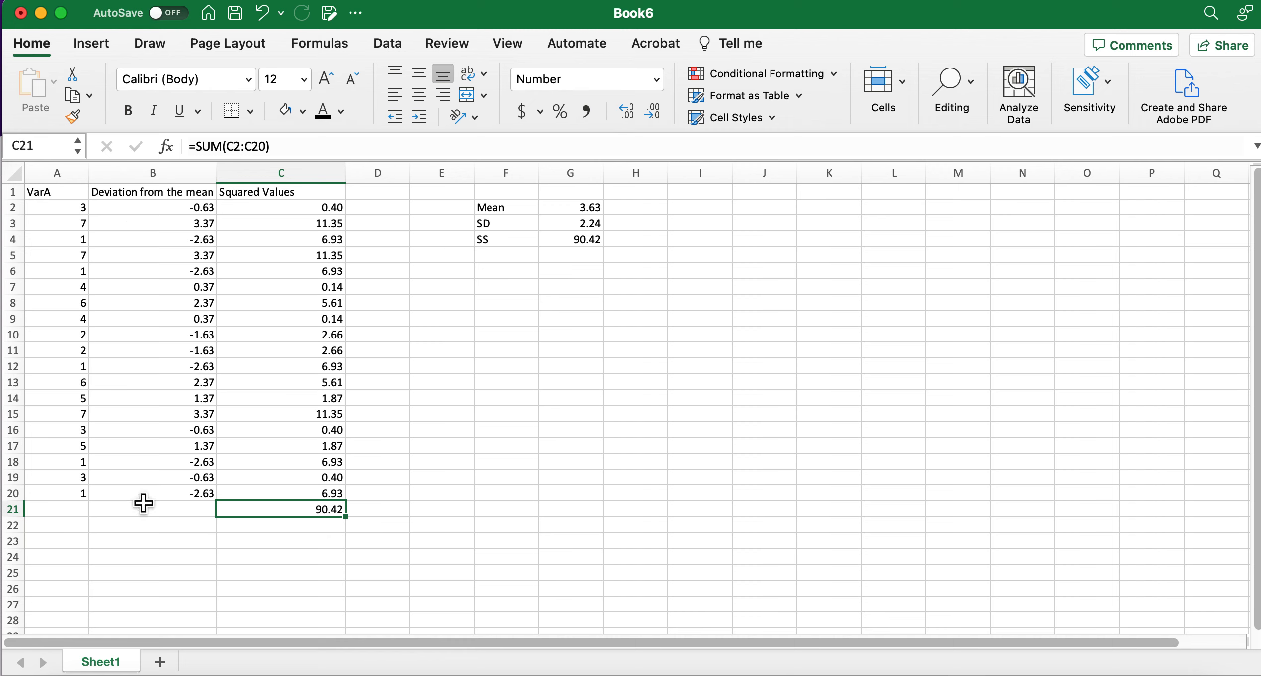
mouse_move(69, 200)
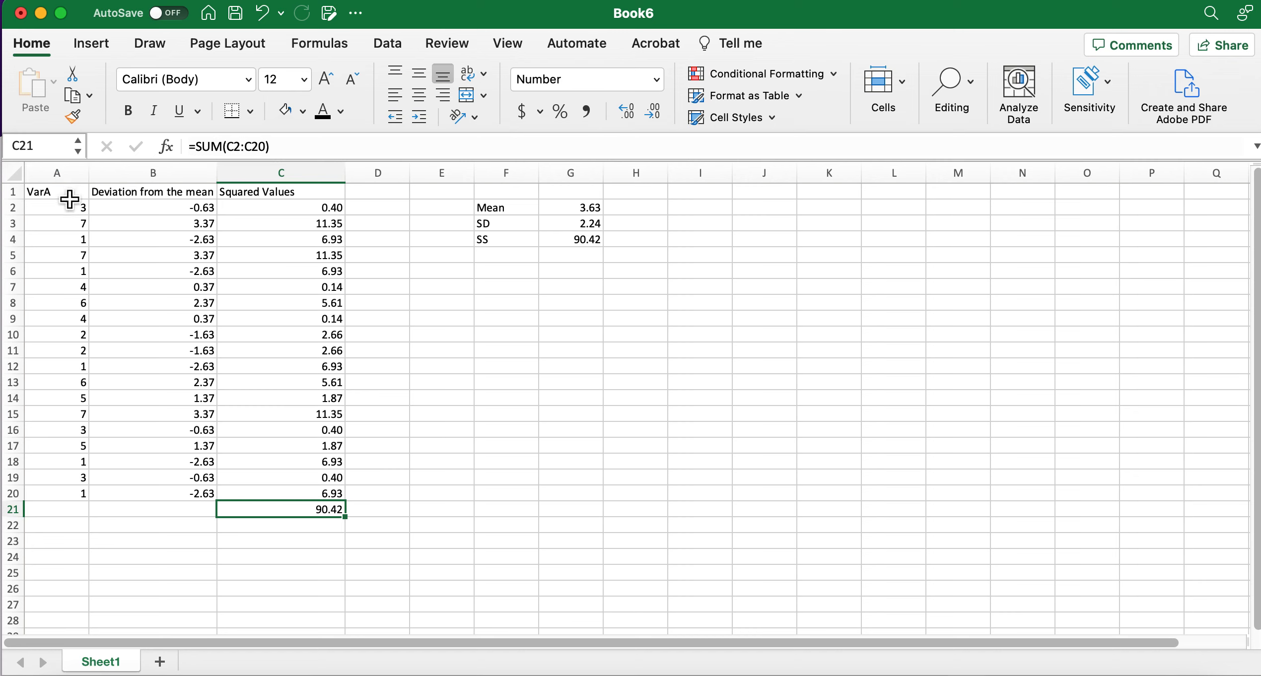
mouse_move(194, 288)
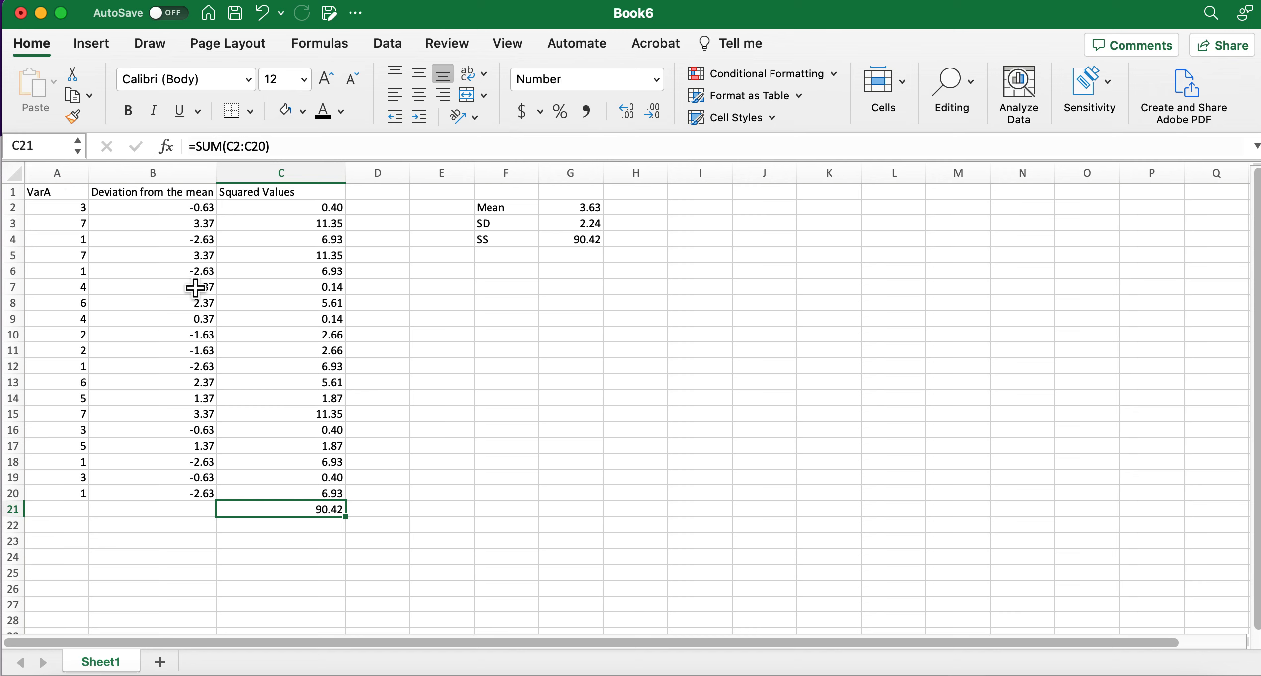
mouse_move(570, 488)
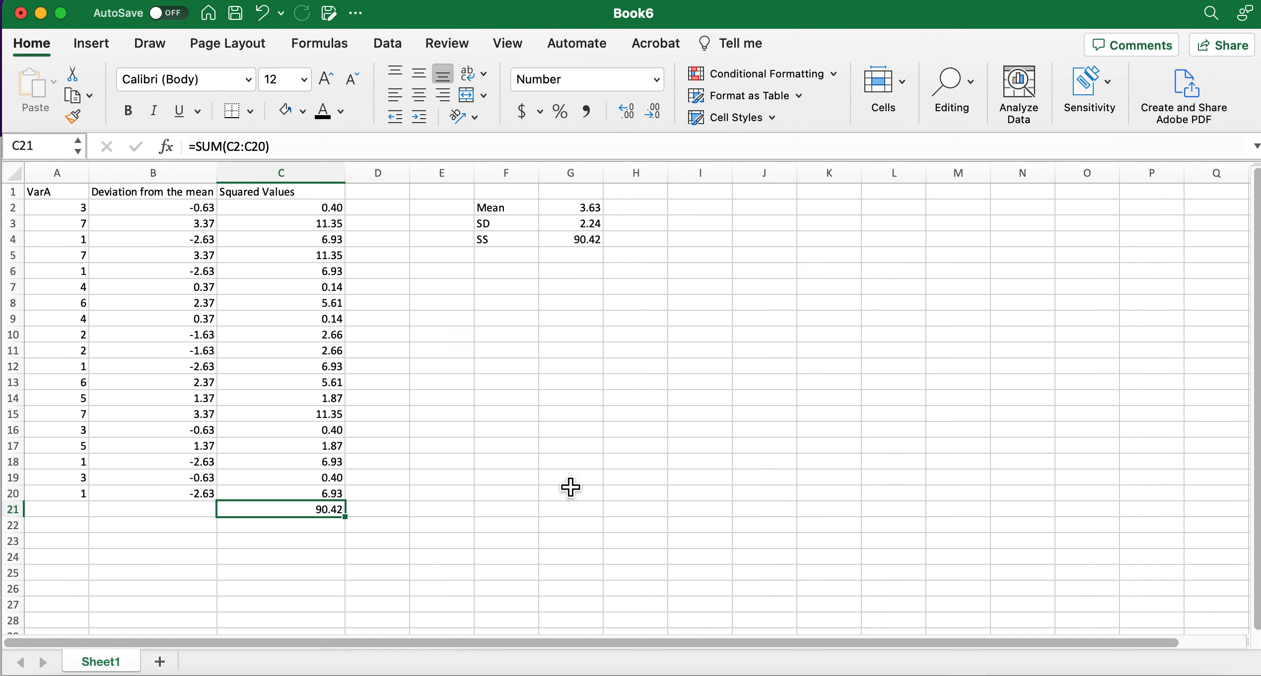
mouse_move(1024, 628)
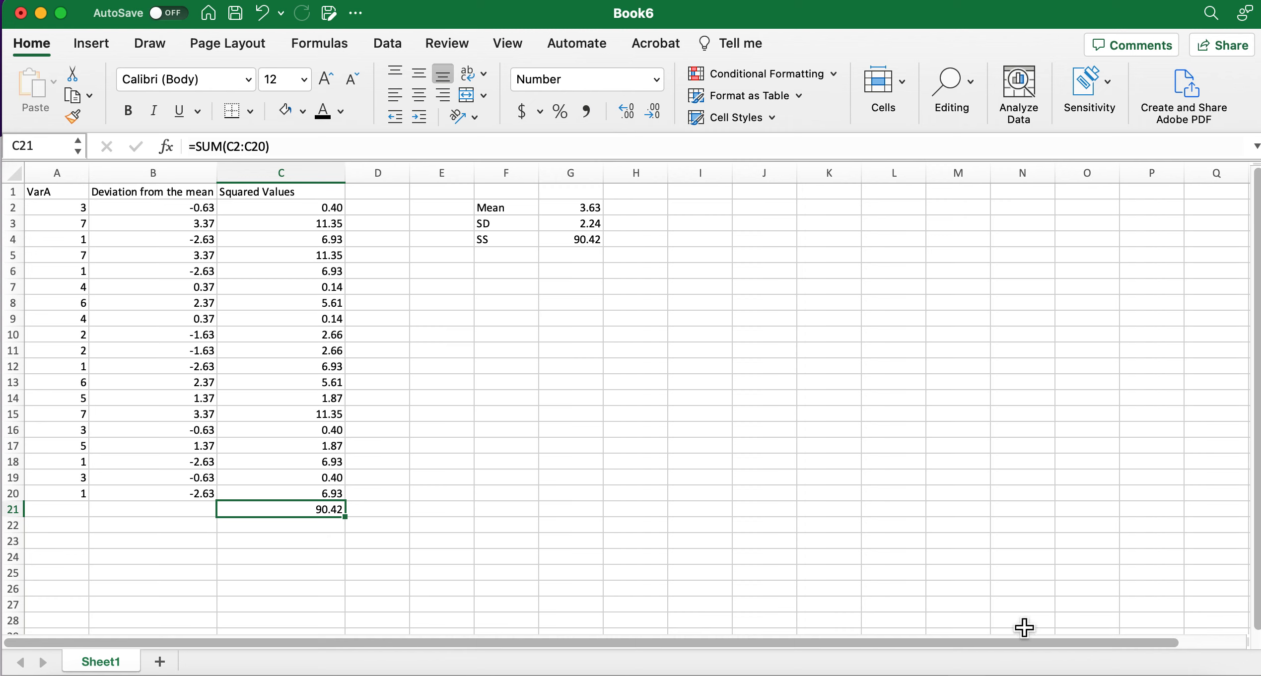